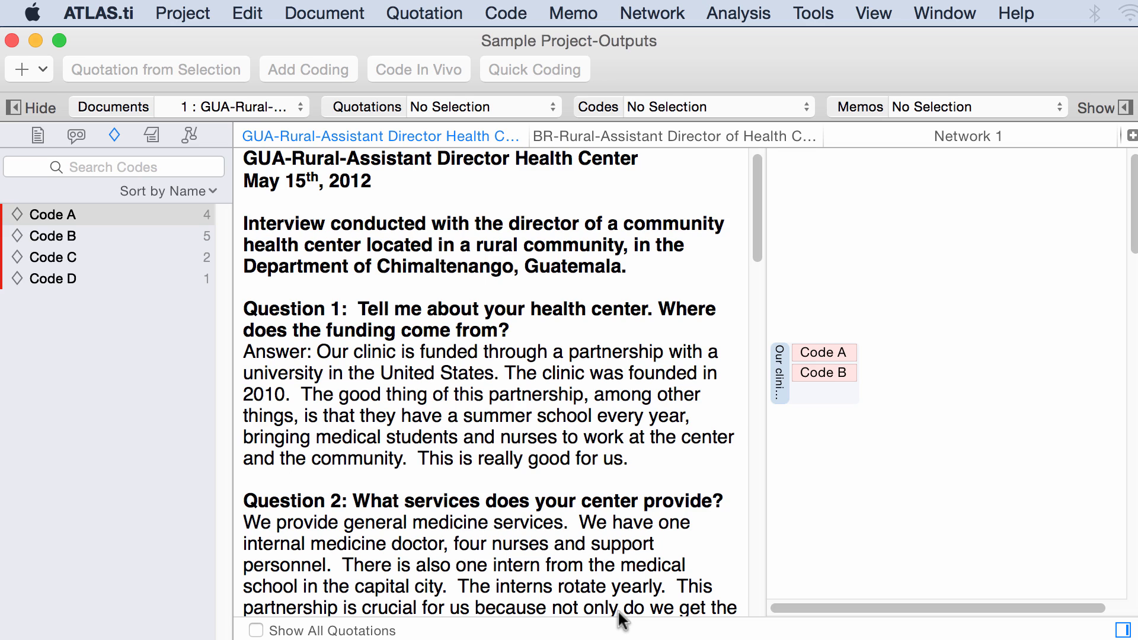
{"action": "mouse_move", "coordinate": [84, 366]}
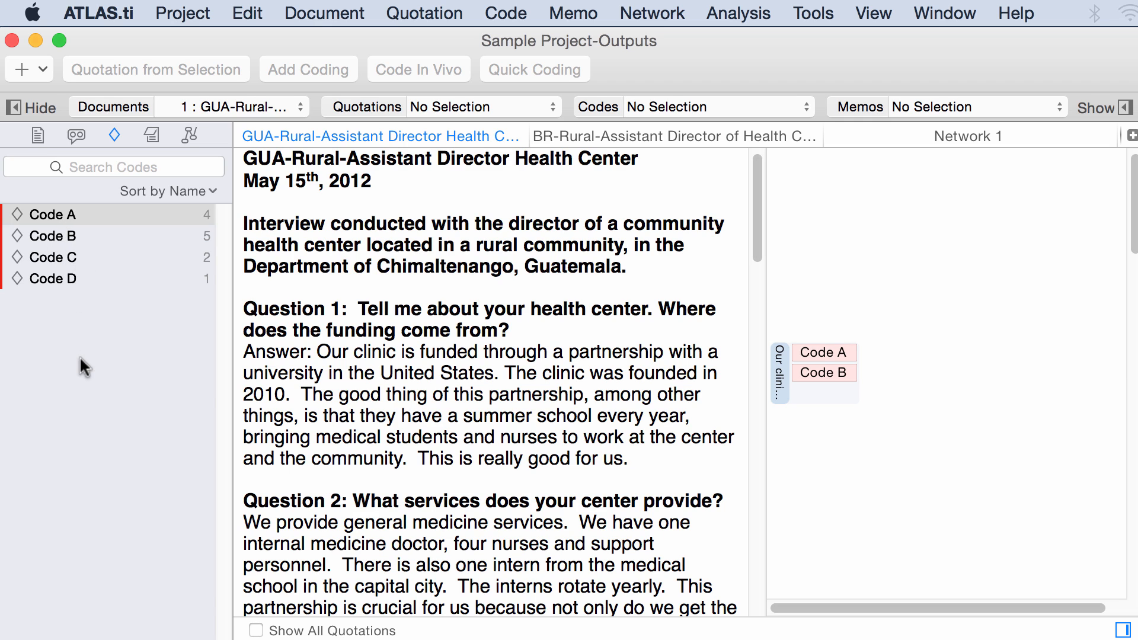
{"action": "mouse_move", "coordinate": [75, 237]}
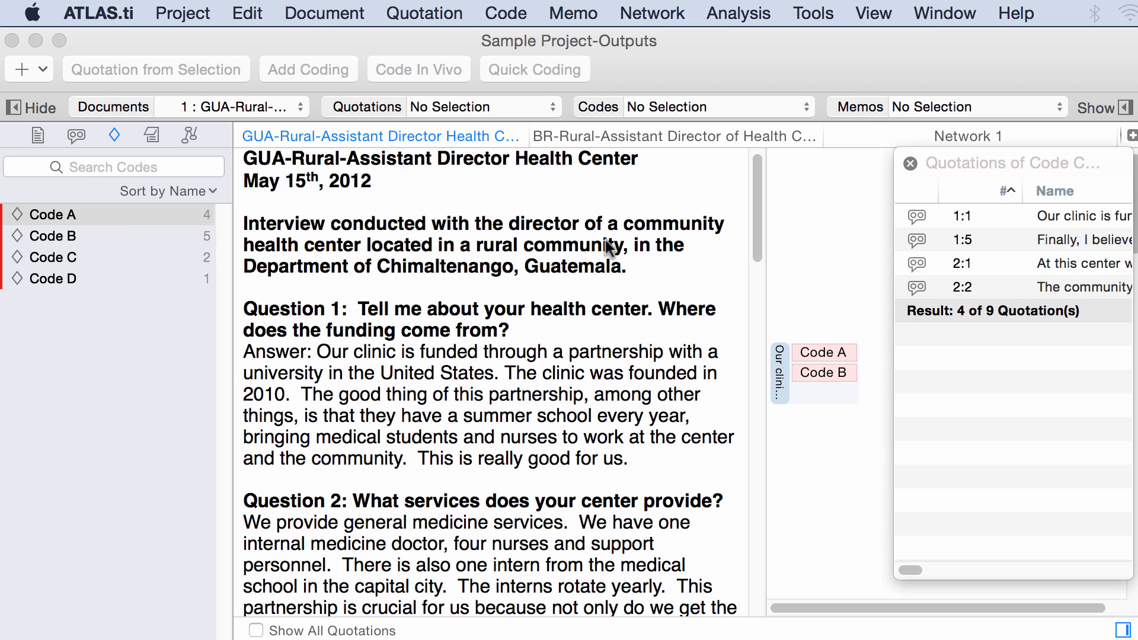
{"action": "mouse_move", "coordinate": [996, 224]}
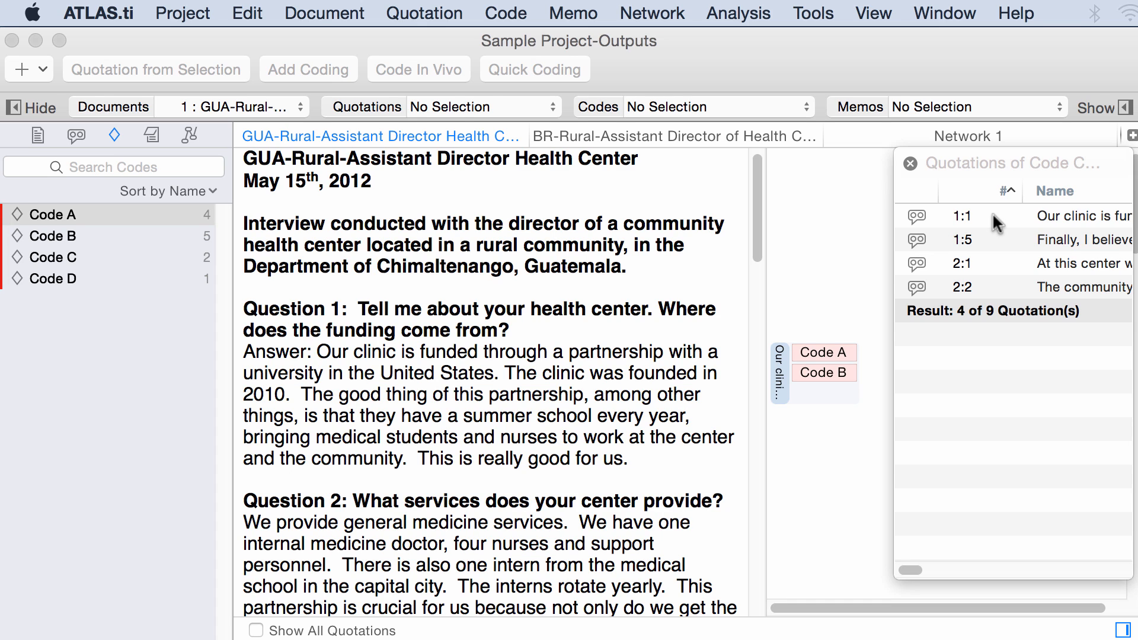
Browse the quotations for Codes A, B and C, then jump to Code D's single quotation 1:7
{"action": "left_click", "coordinate": [965, 216]}
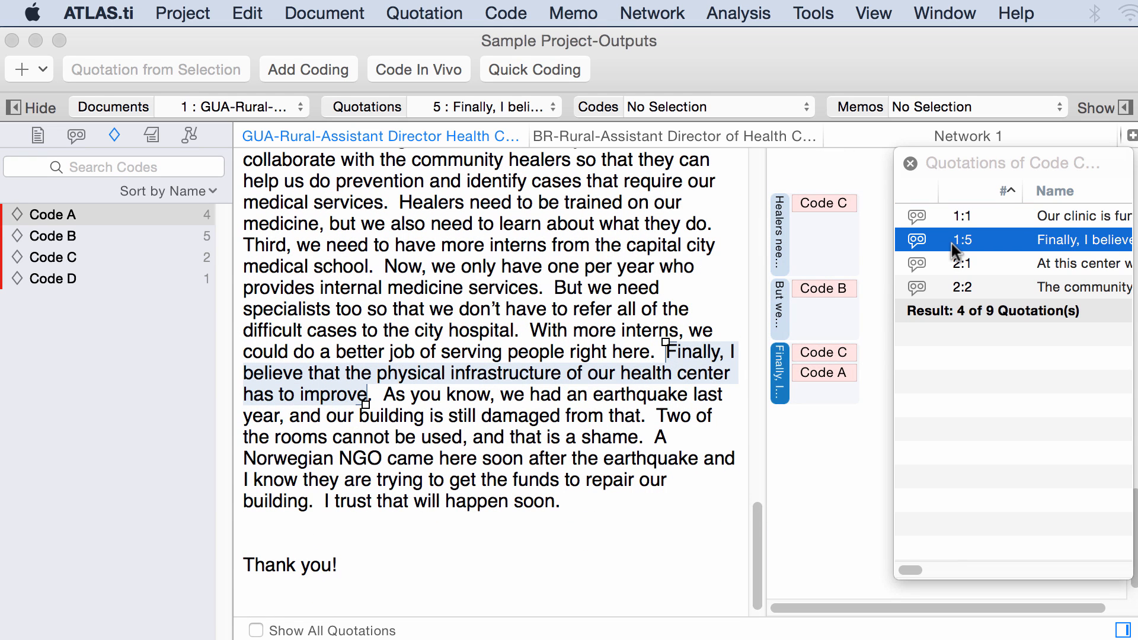
{"action": "mouse_move", "coordinate": [836, 382]}
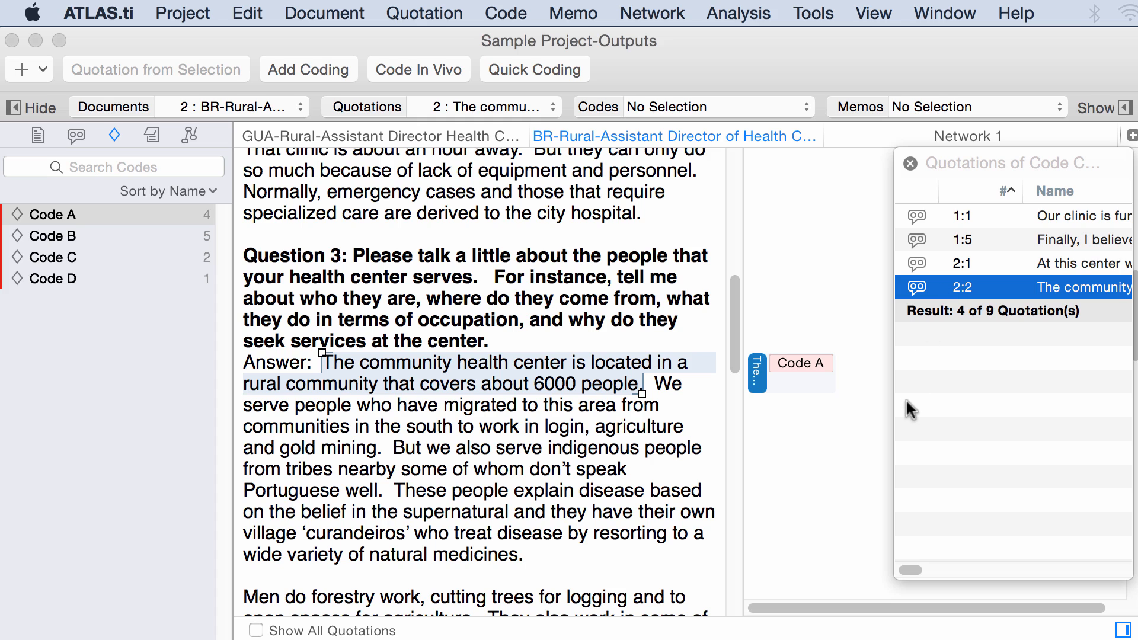
{"action": "mouse_move", "coordinate": [821, 366]}
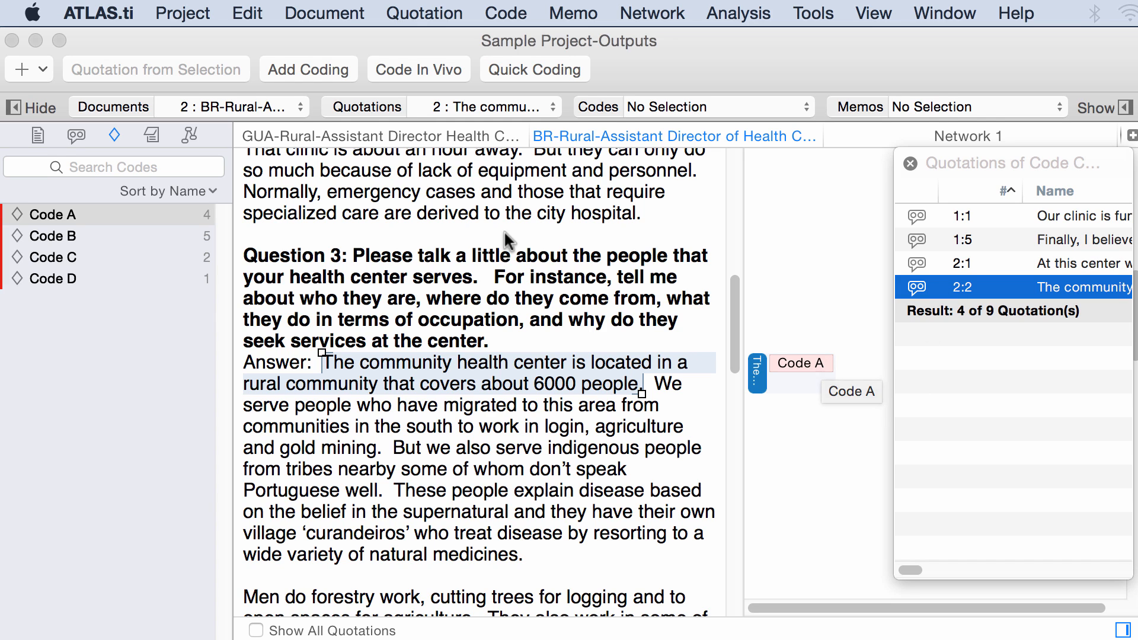
{"action": "left_click", "coordinate": [54, 235]}
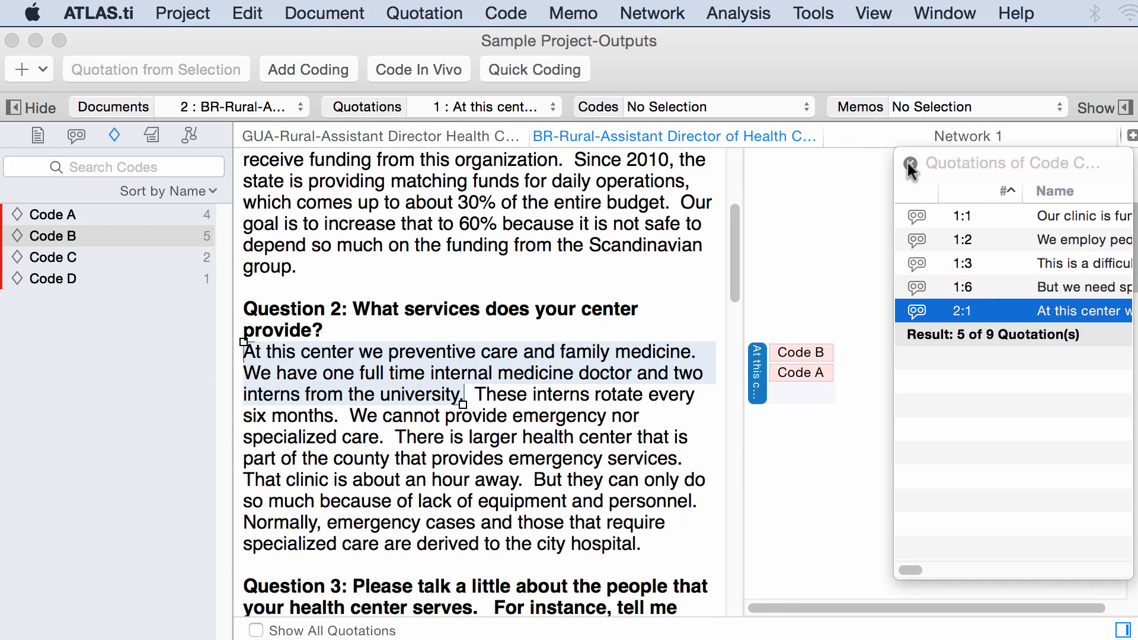
{"action": "left_click", "coordinate": [51, 256]}
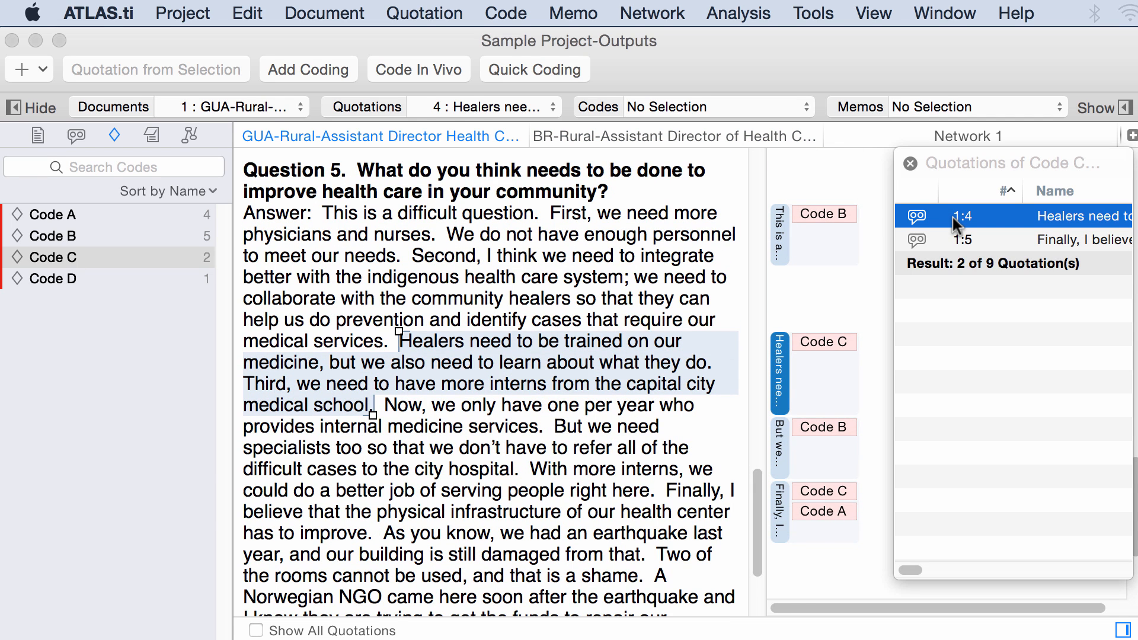
{"action": "mouse_move", "coordinate": [950, 243]}
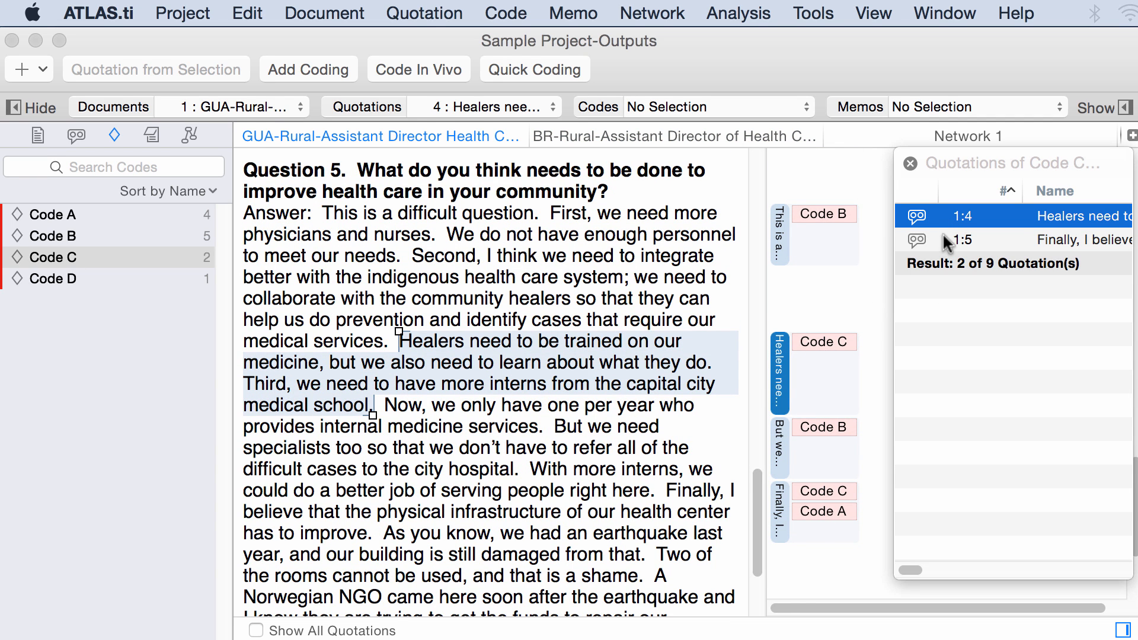
{"action": "left_click", "coordinate": [965, 240]}
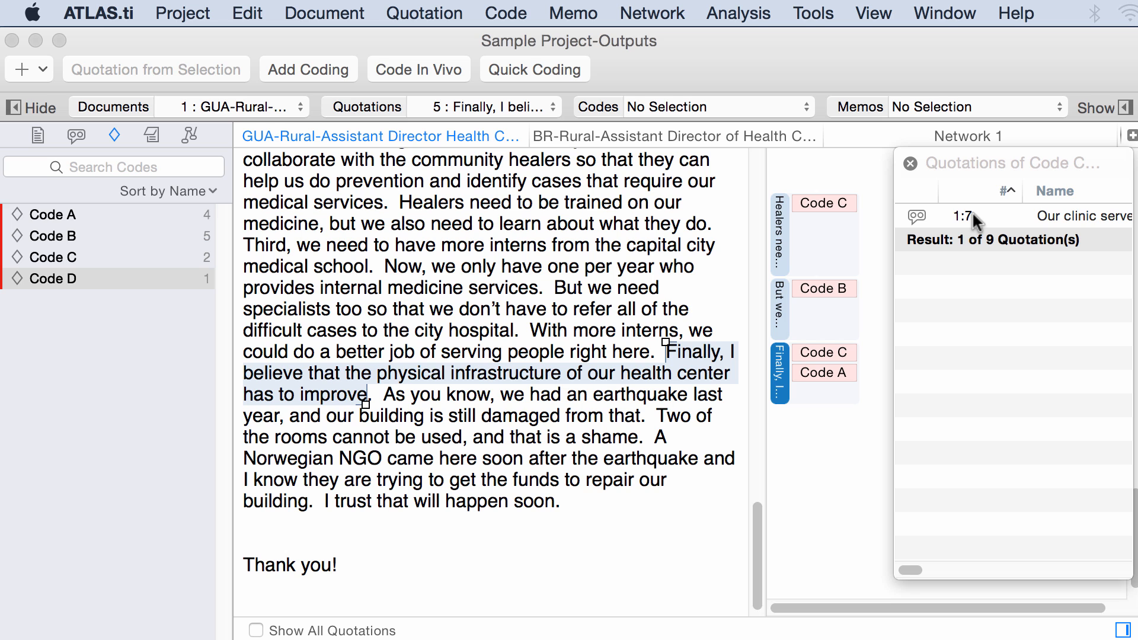
{"action": "left_click", "coordinate": [1016, 215]}
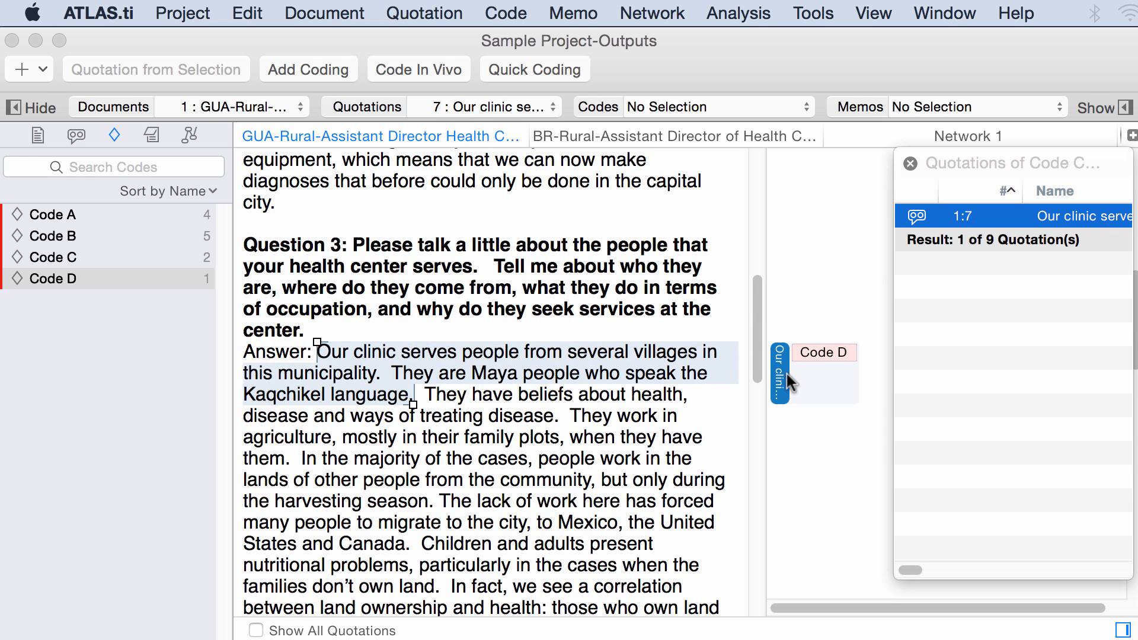
{"action": "mouse_move", "coordinate": [780, 377]}
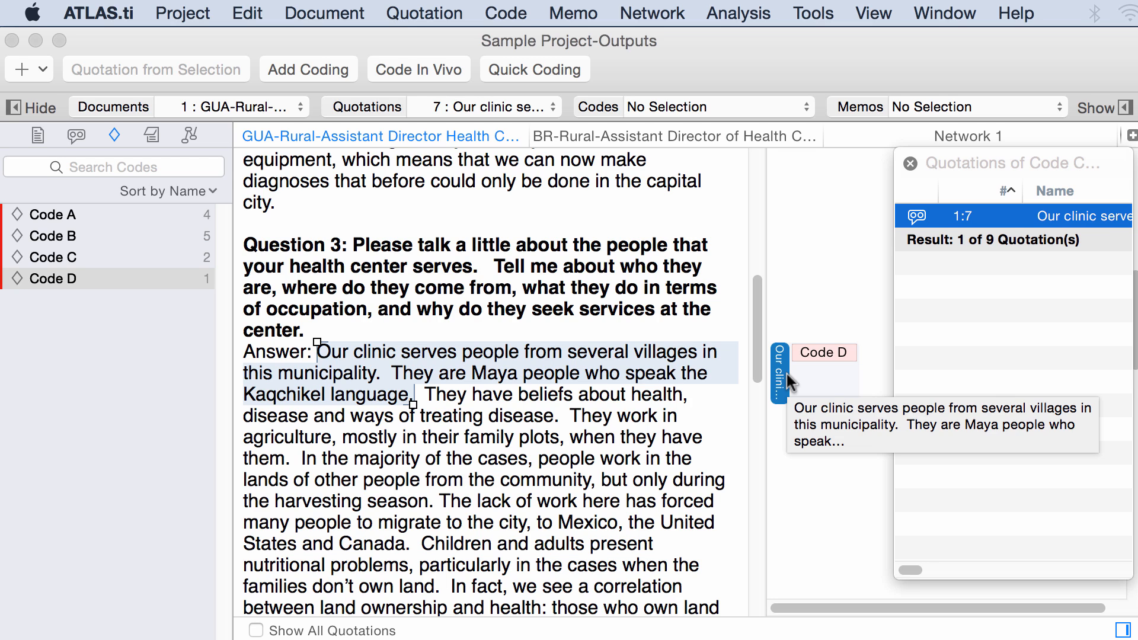
{"action": "mouse_move", "coordinate": [913, 180]}
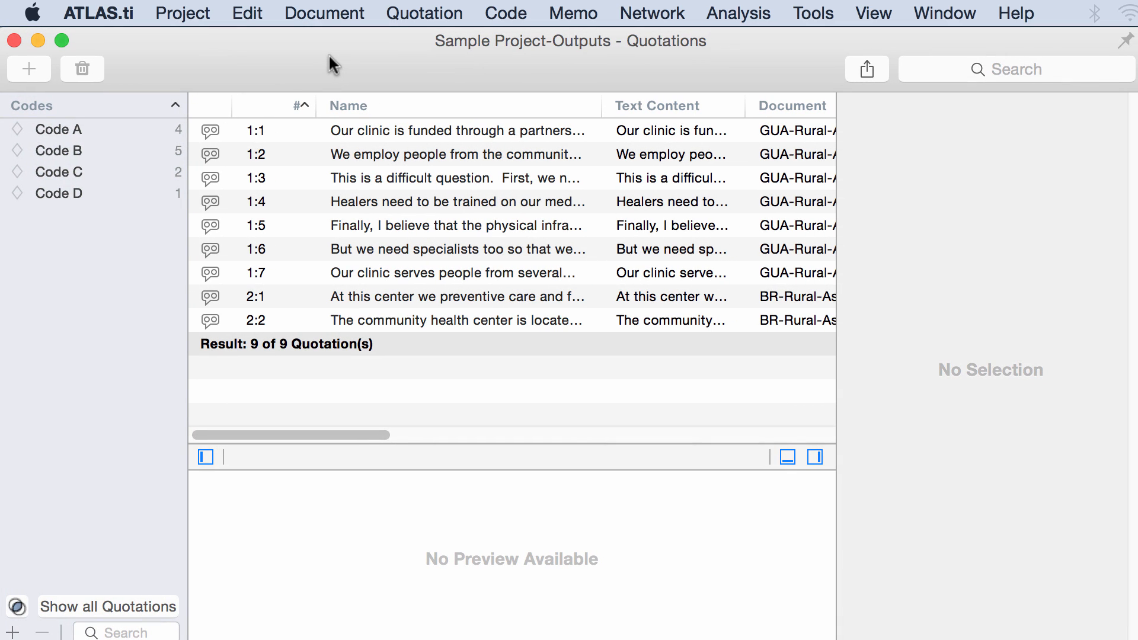
{"action": "mouse_move", "coordinate": [55, 287]}
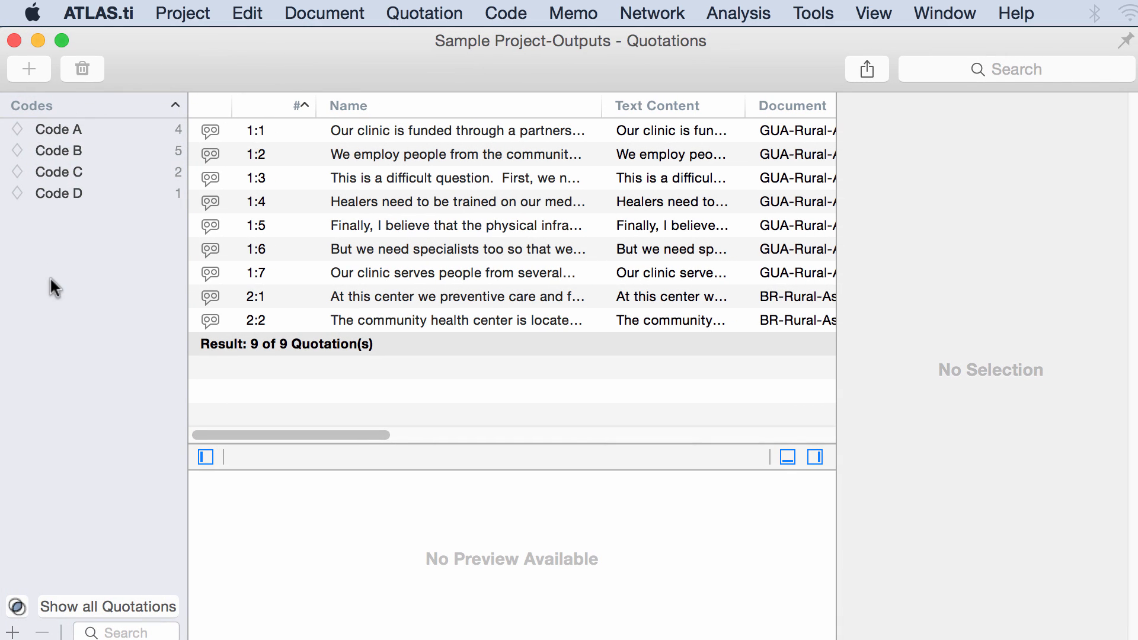
{"action": "mouse_move", "coordinate": [125, 307]}
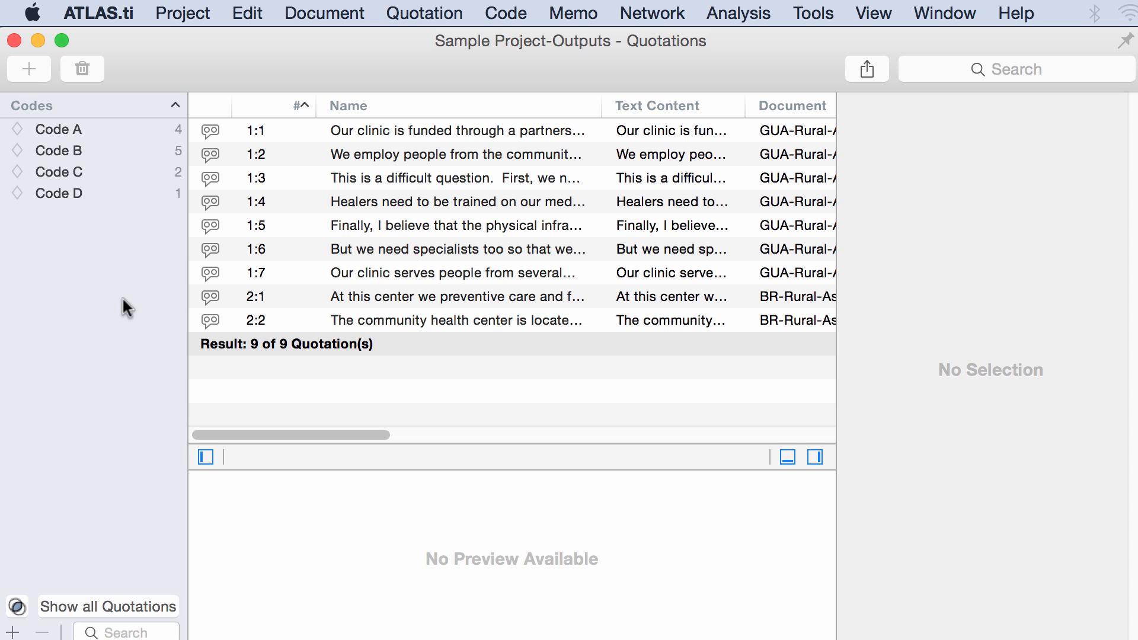
{"action": "mouse_move", "coordinate": [321, 308]}
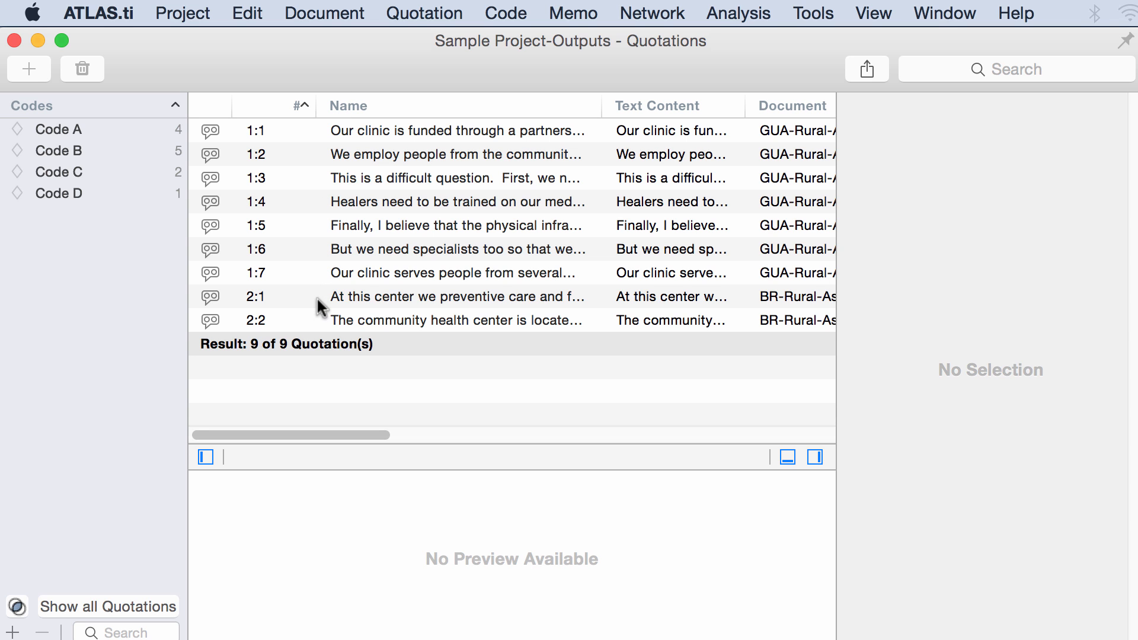
Open the Quotation Manager listing all 9 project quotations
{"action": "left_click", "coordinate": [866, 69]}
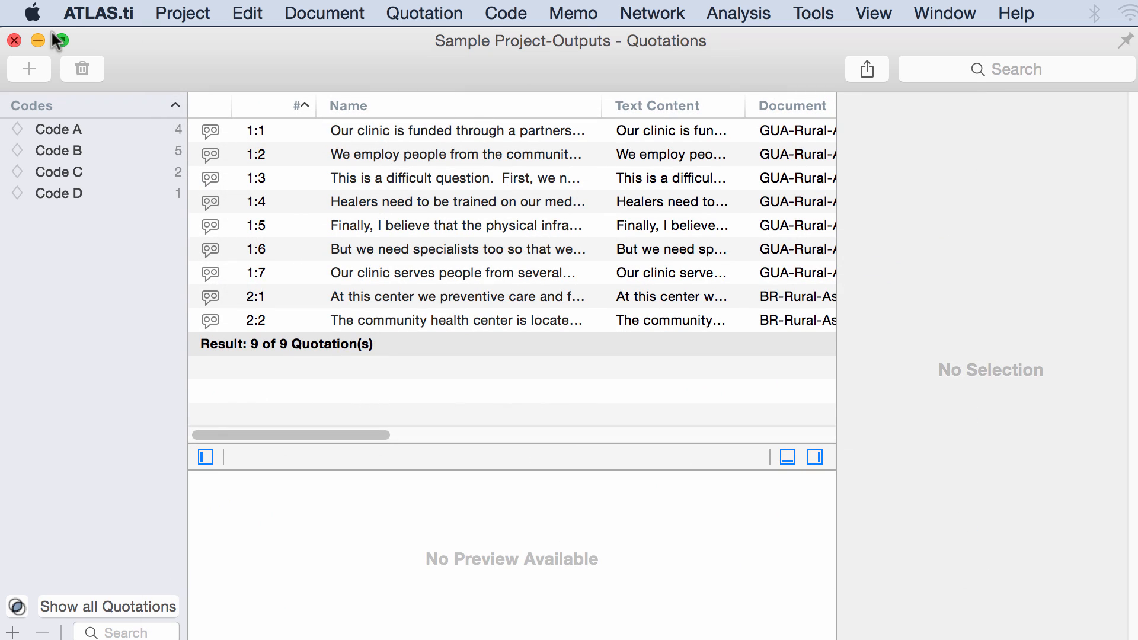
Filter the quotation list by Codes A, B and D in turn, settling on Code A's 4 quotations
{"action": "left_click", "coordinate": [58, 129]}
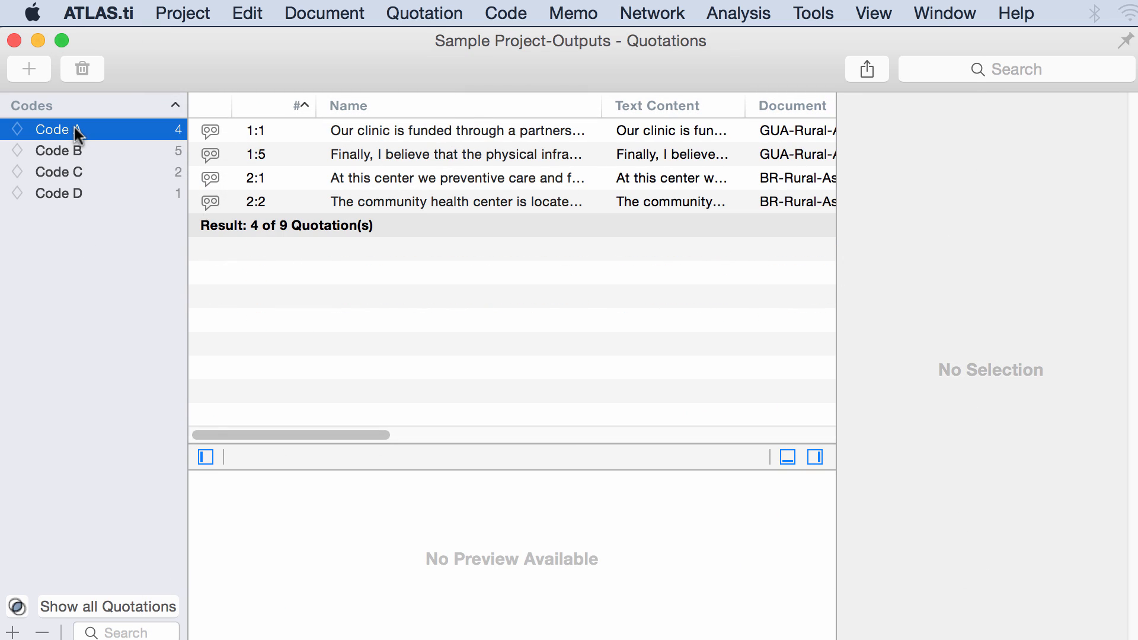
{"action": "mouse_move", "coordinate": [735, 88]}
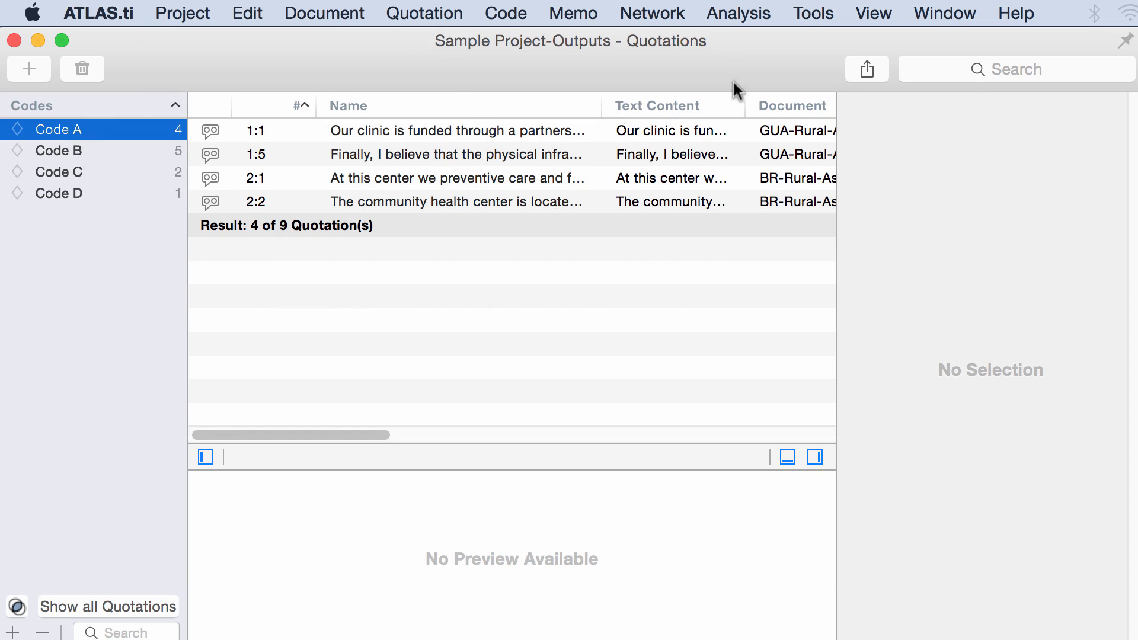
{"action": "mouse_move", "coordinate": [865, 69]}
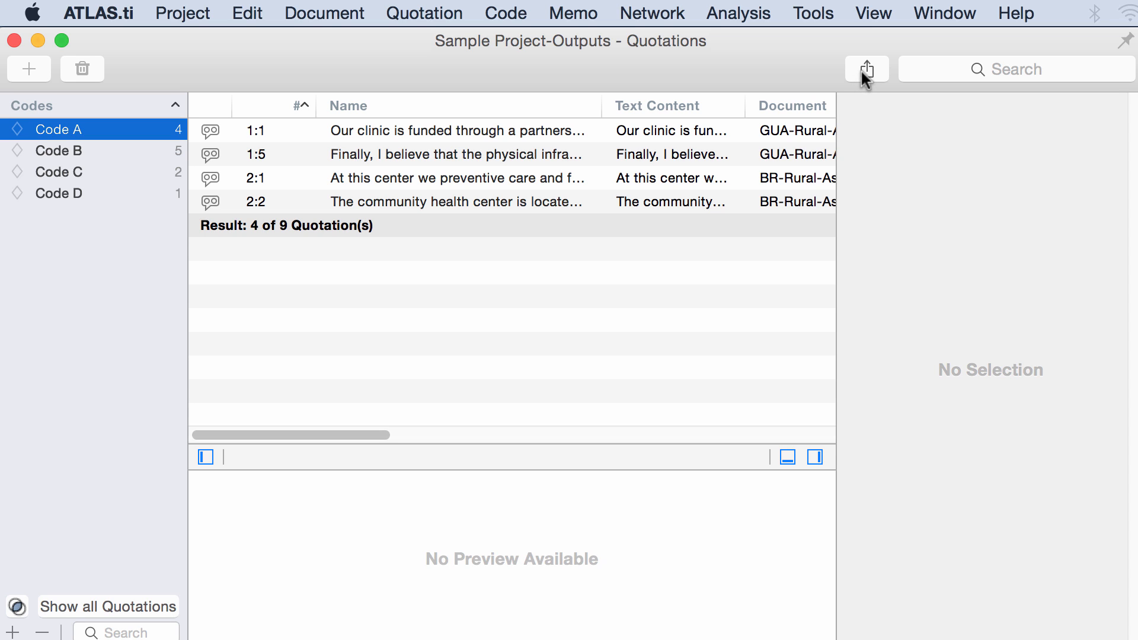
{"action": "mouse_move", "coordinate": [589, 101]}
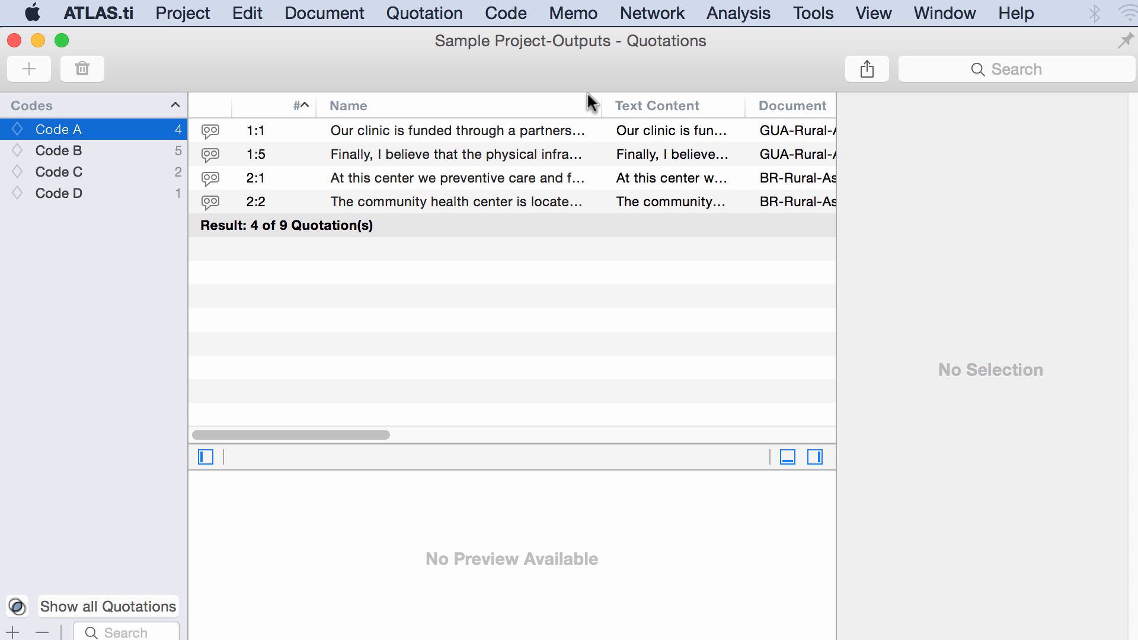
{"action": "left_click", "coordinate": [58, 150]}
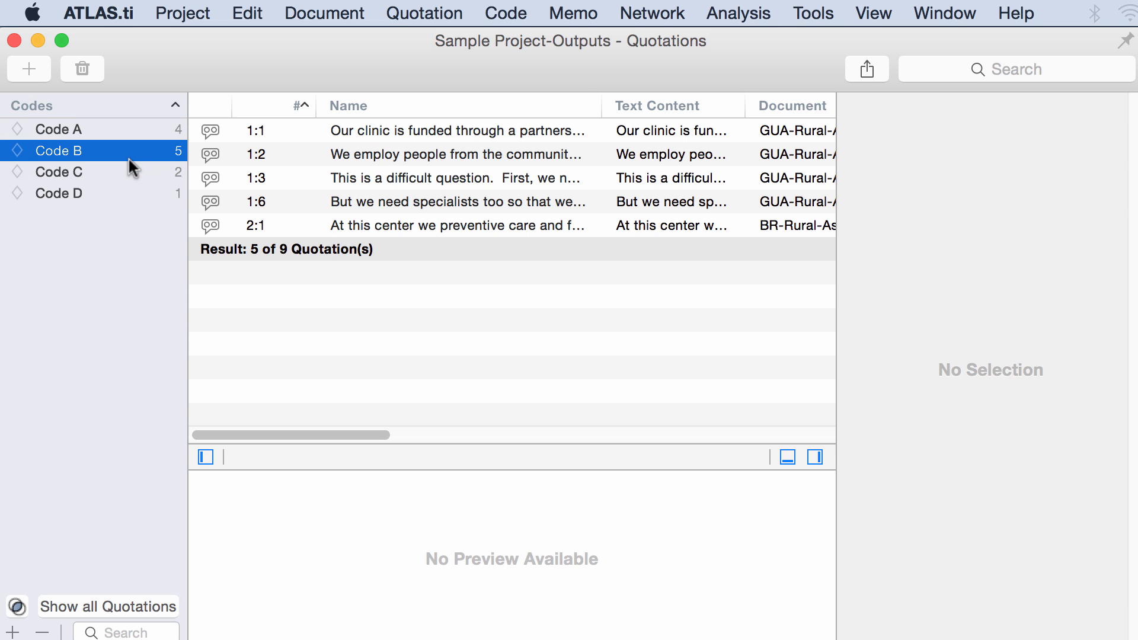
{"action": "left_click", "coordinate": [58, 193]}
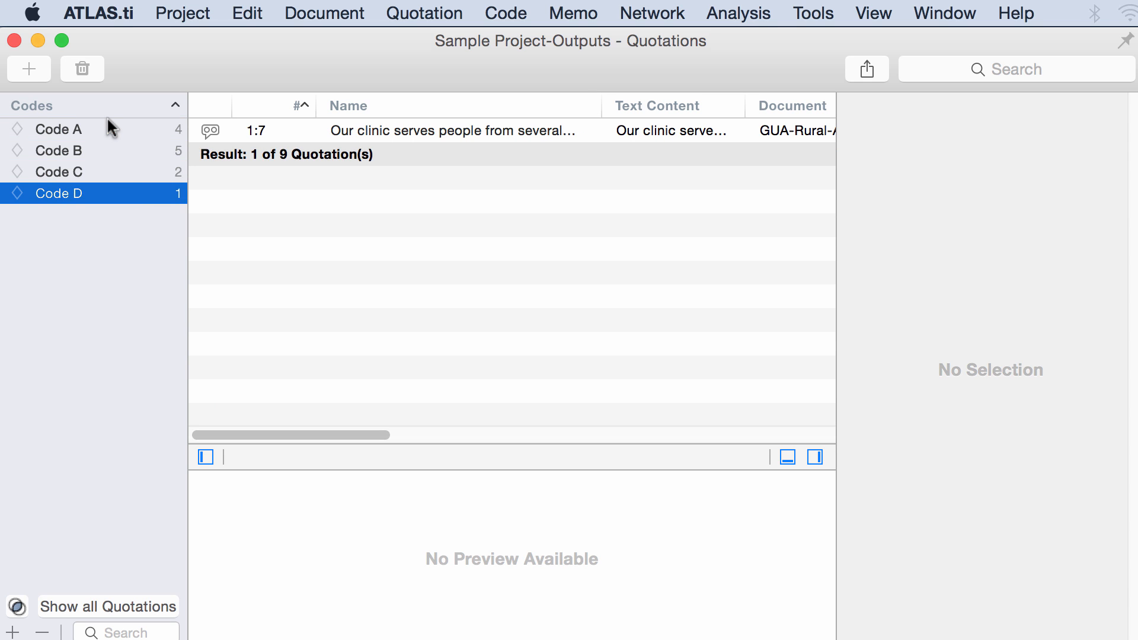
{"action": "left_click", "coordinate": [58, 129]}
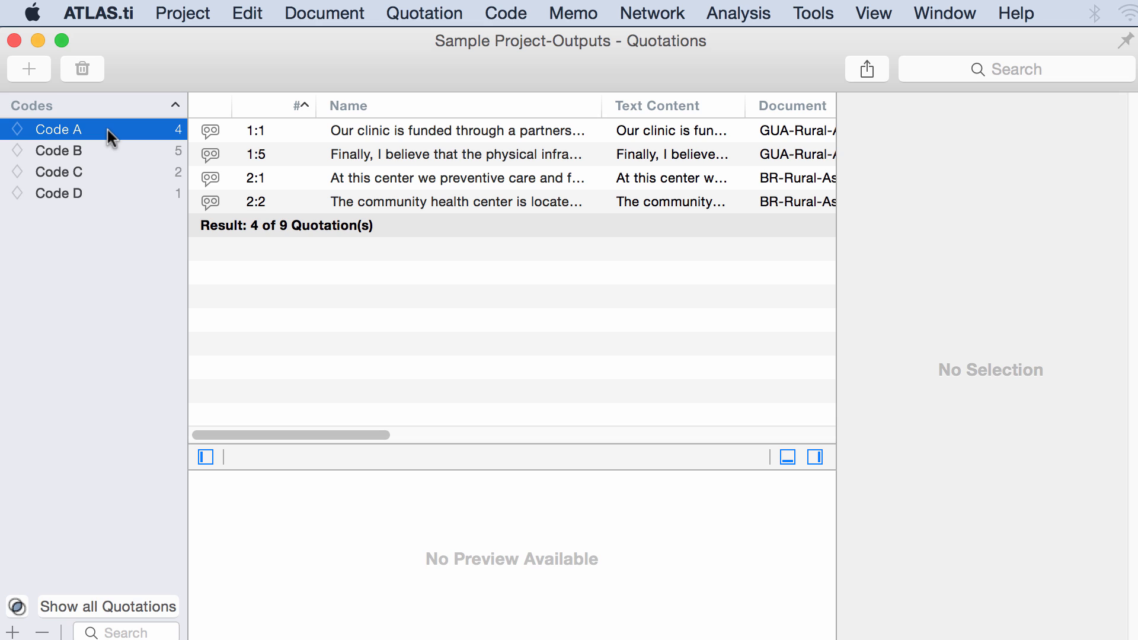
{"action": "mouse_move", "coordinate": [103, 174]}
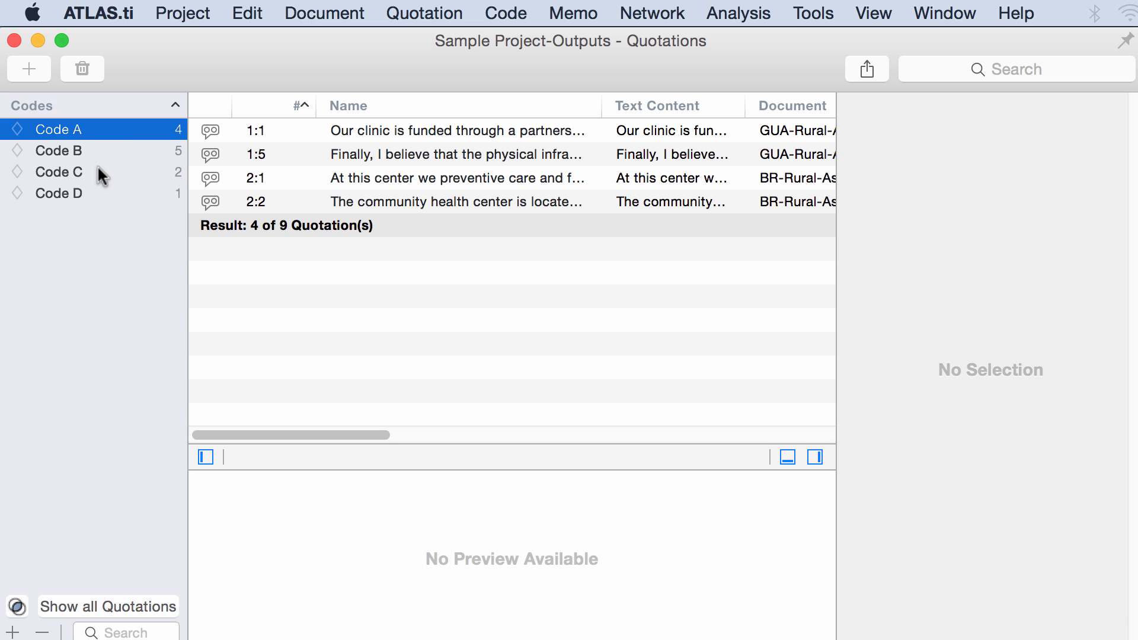
Add Code C to the filter with AND, leaving only quotation 1:5, and select it
{"action": "left_click", "coordinate": [58, 172]}
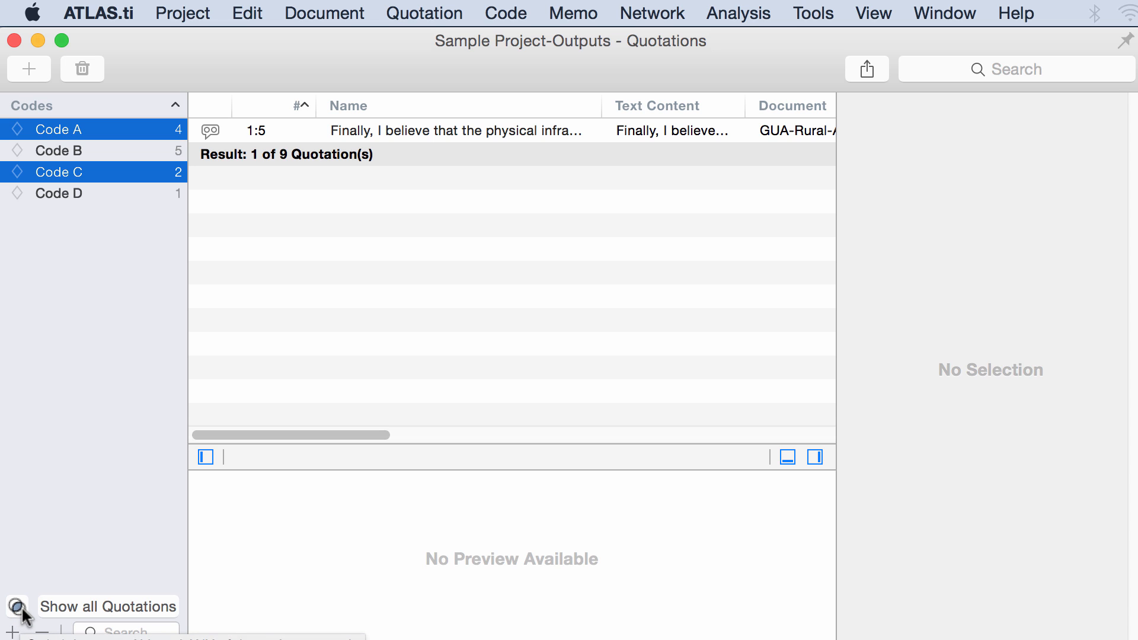
{"action": "mouse_move", "coordinate": [279, 178]}
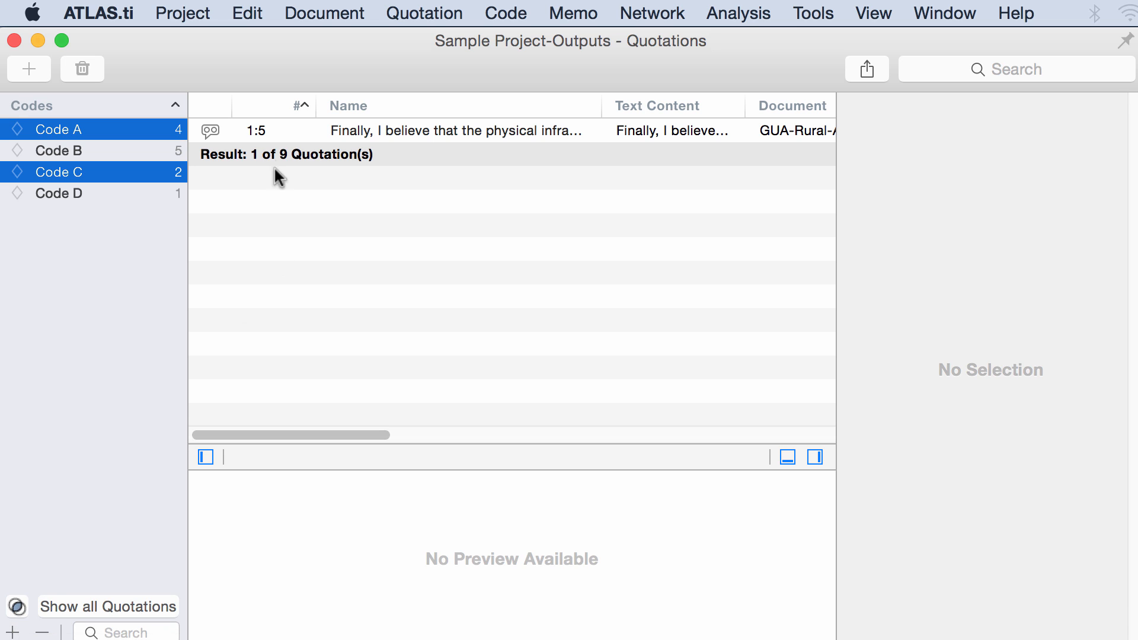
{"action": "mouse_move", "coordinate": [266, 140]}
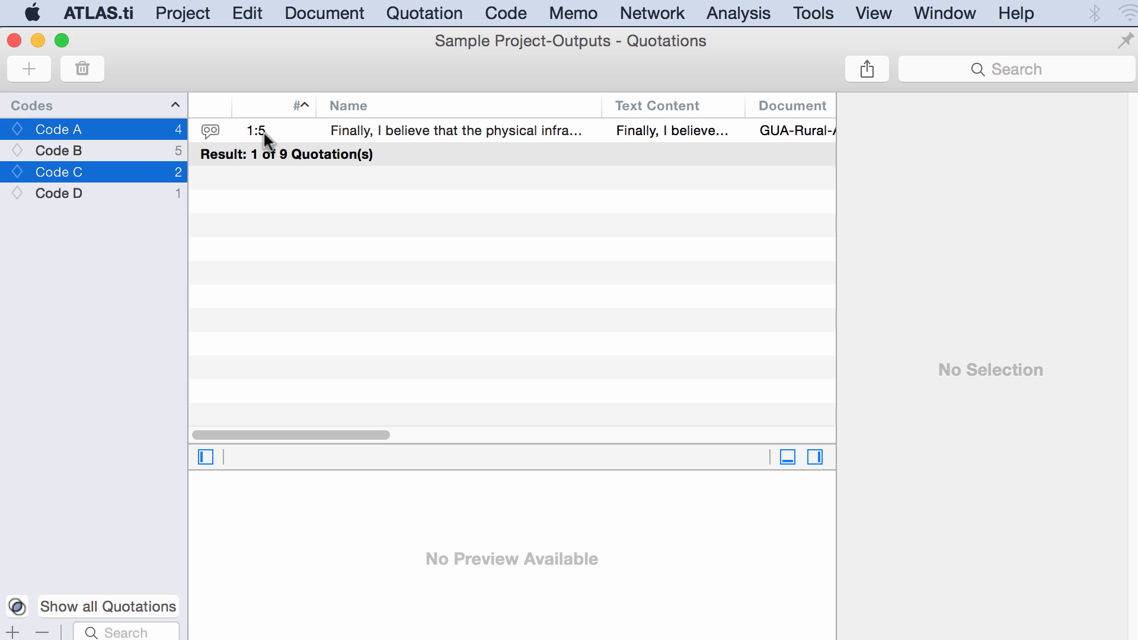
{"action": "mouse_move", "coordinate": [126, 168]}
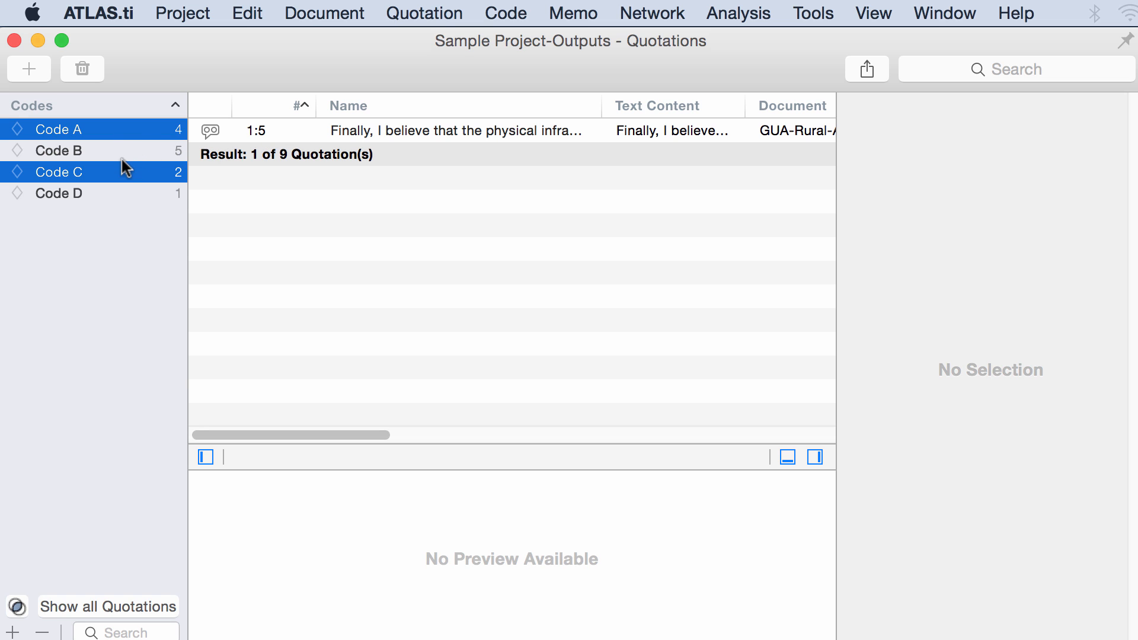
{"action": "mouse_move", "coordinate": [125, 176]}
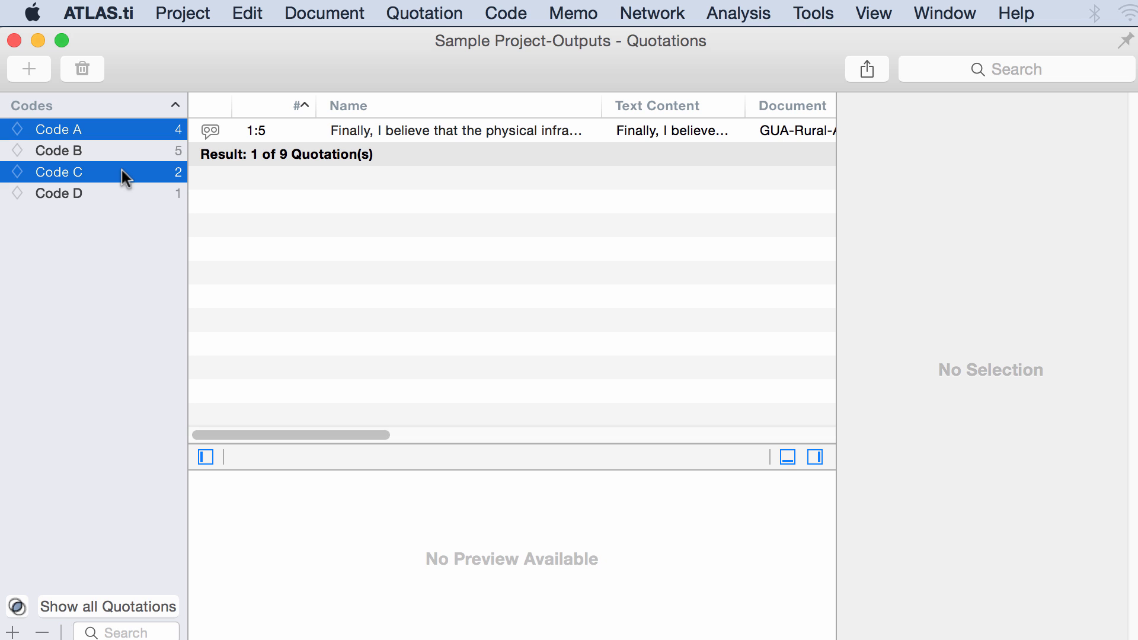
{"action": "left_click", "coordinate": [455, 131]}
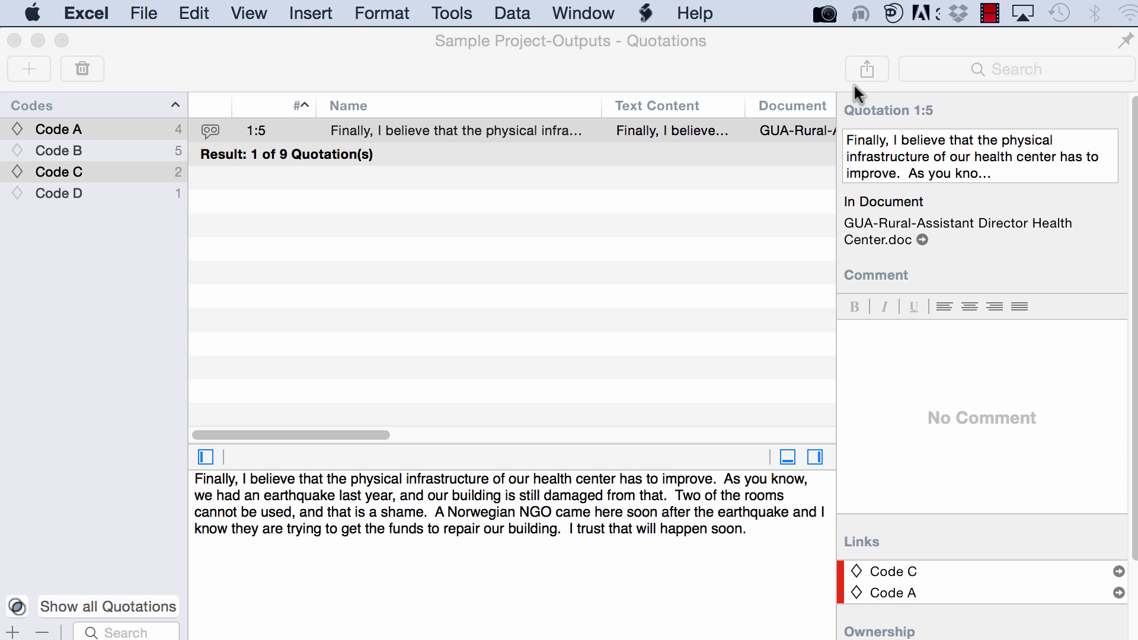
Export the filtered list as 'Sample Project-Outputs - Quotations.xls' in the Outputs folder
{"action": "left_click", "coordinate": [865, 68]}
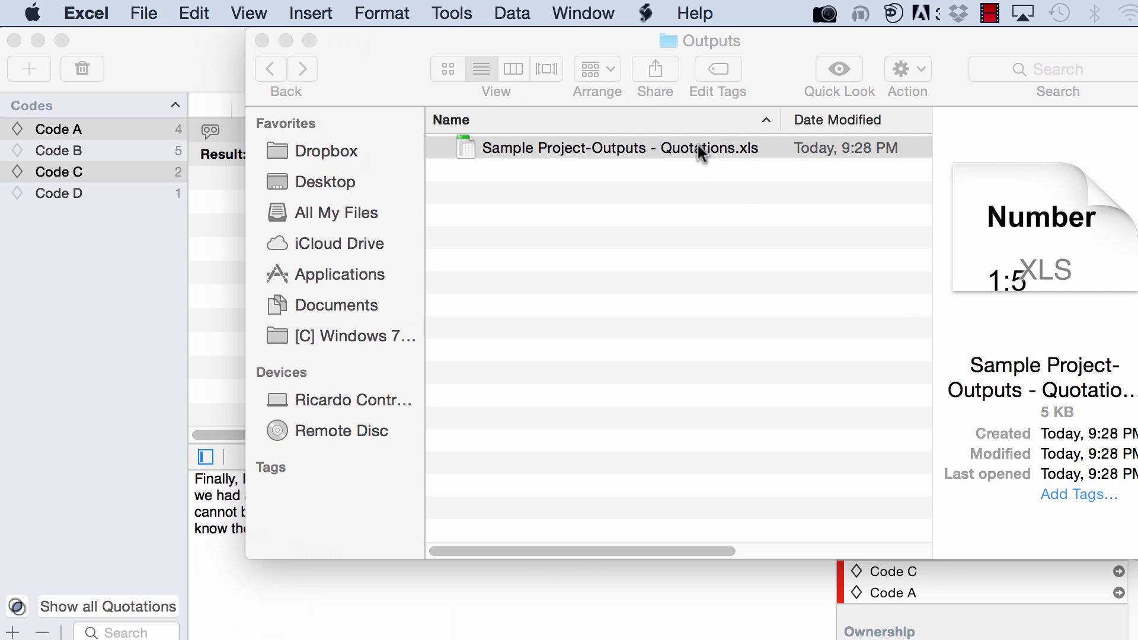
Open the exported spreadsheet from Finder and format all cells with Wrap Text
{"action": "double_click", "coordinate": [617, 147]}
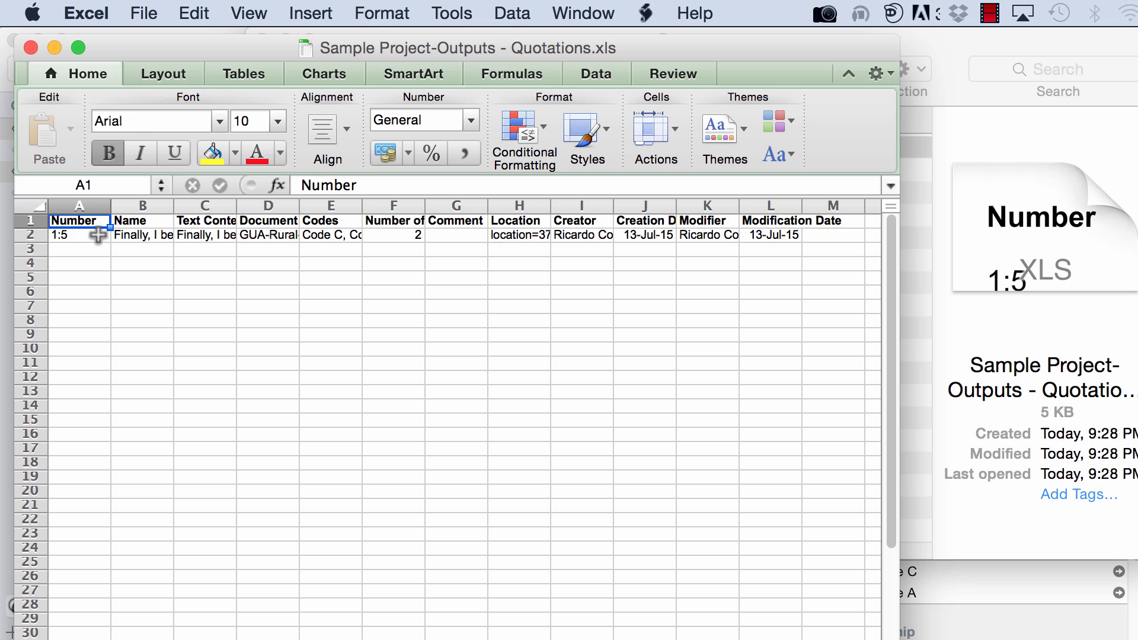
{"action": "left_click", "coordinate": [78, 234]}
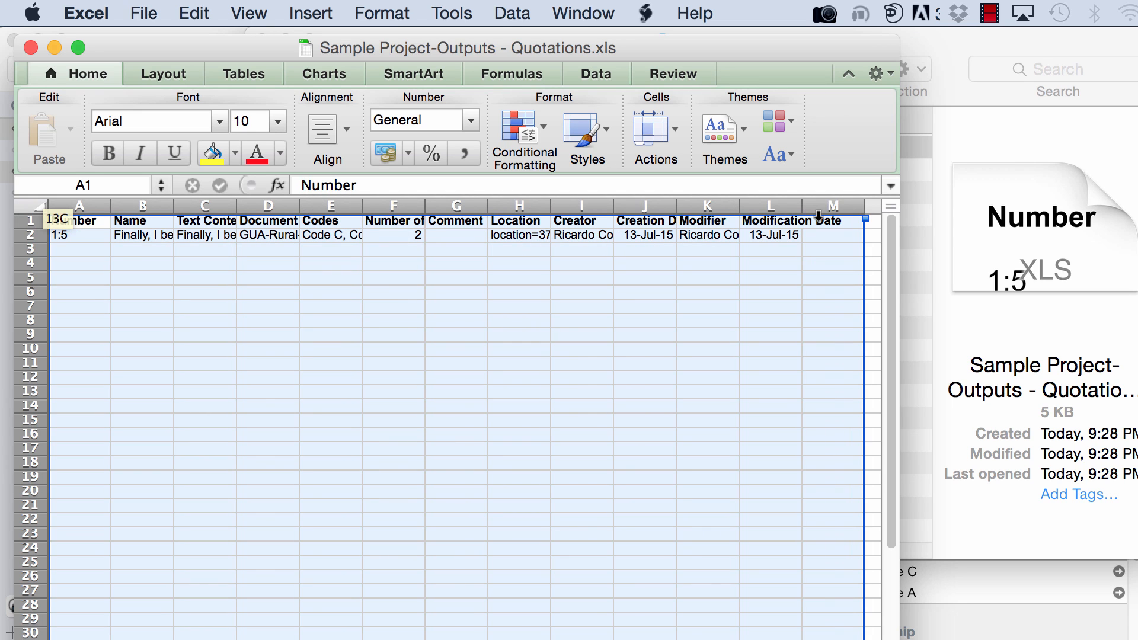
{"action": "right_click", "coordinate": [432, 263]}
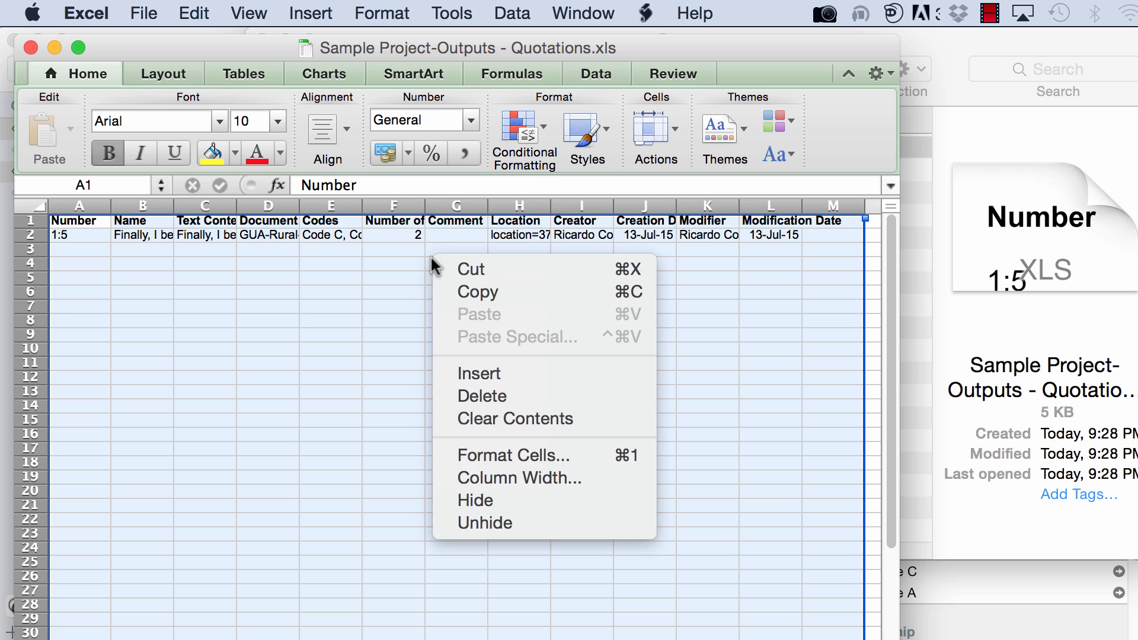
{"action": "left_click", "coordinate": [513, 455]}
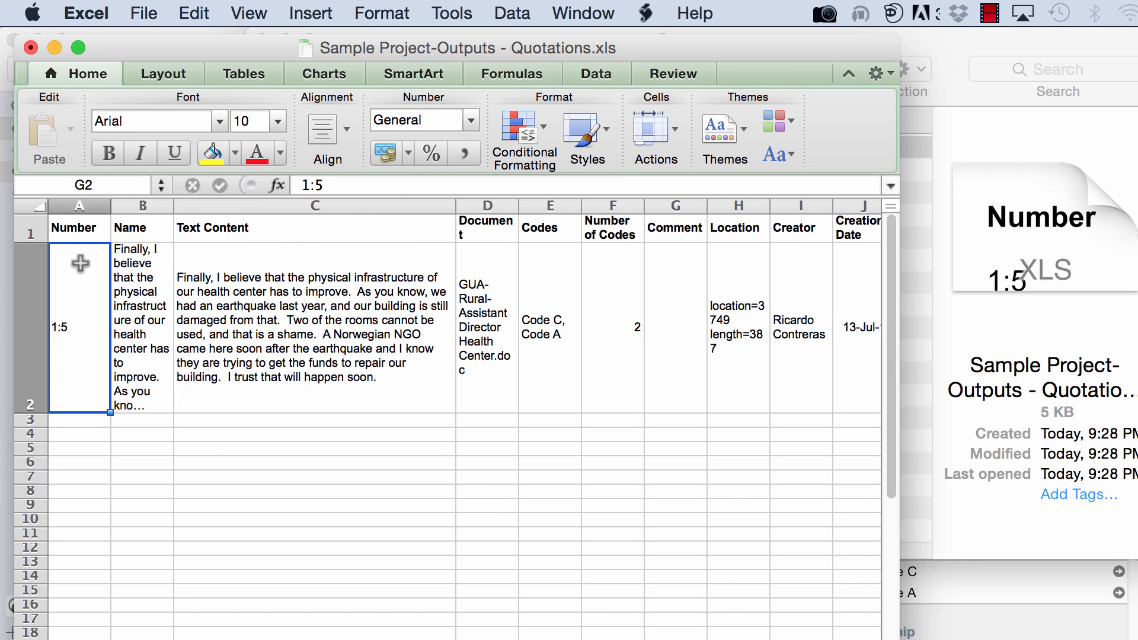
Widen the Name column and check quotation 1:5's values across columns through Modifier and dates
{"action": "left_click_drag", "start_coordinate": [174, 207], "coordinate": [199, 207]}
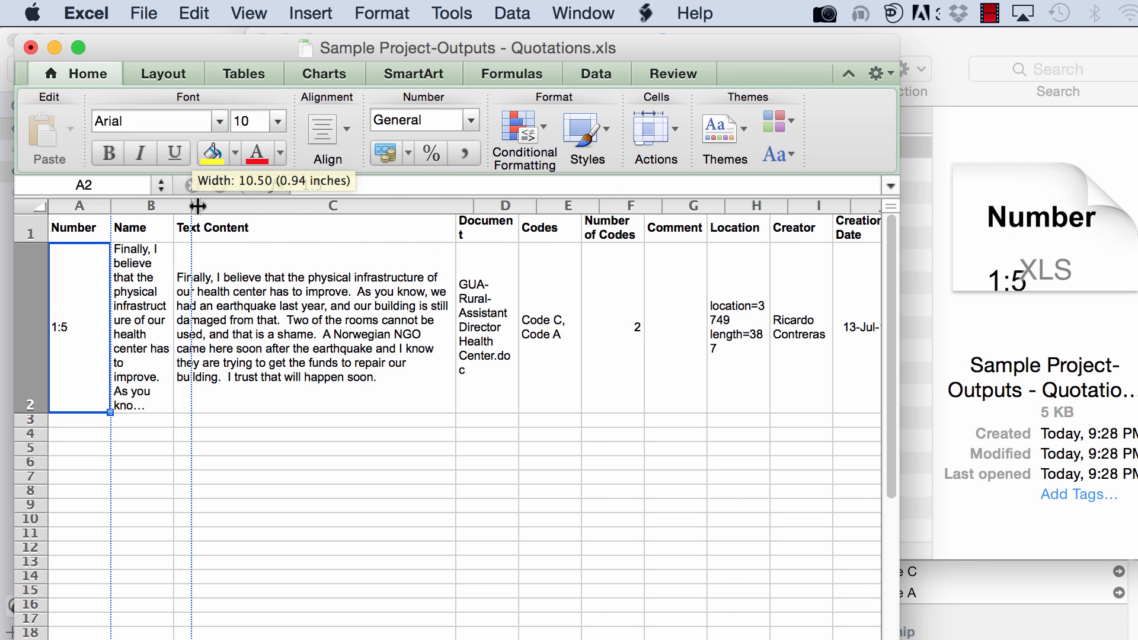
{"action": "left_click_drag", "start_coordinate": [190, 206], "coordinate": [139, 205]}
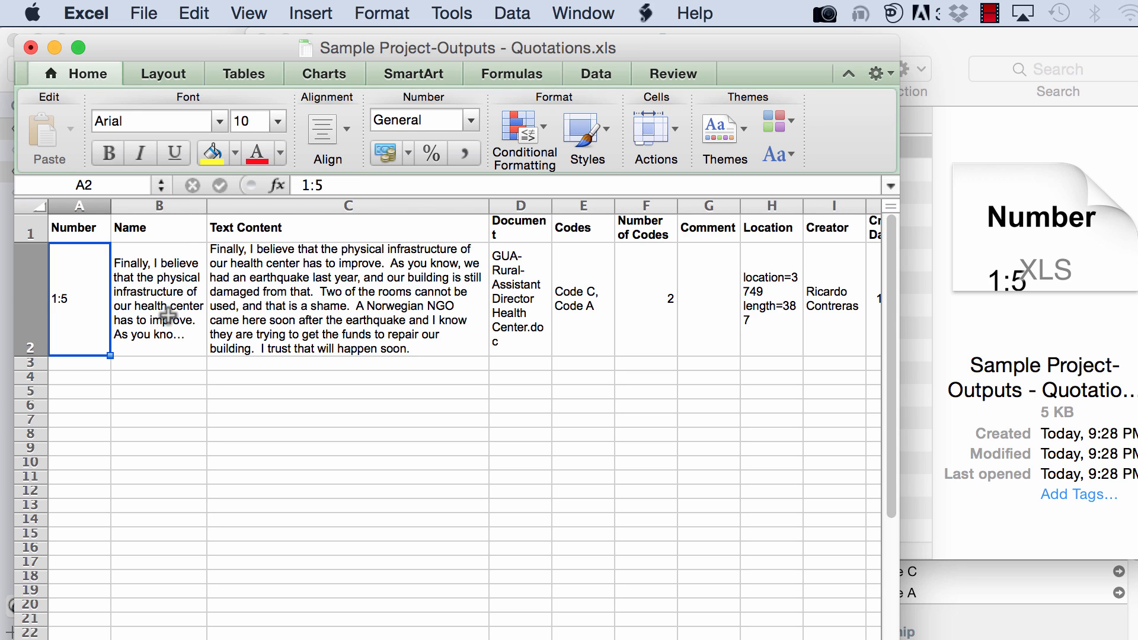
{"action": "mouse_move", "coordinate": [243, 276]}
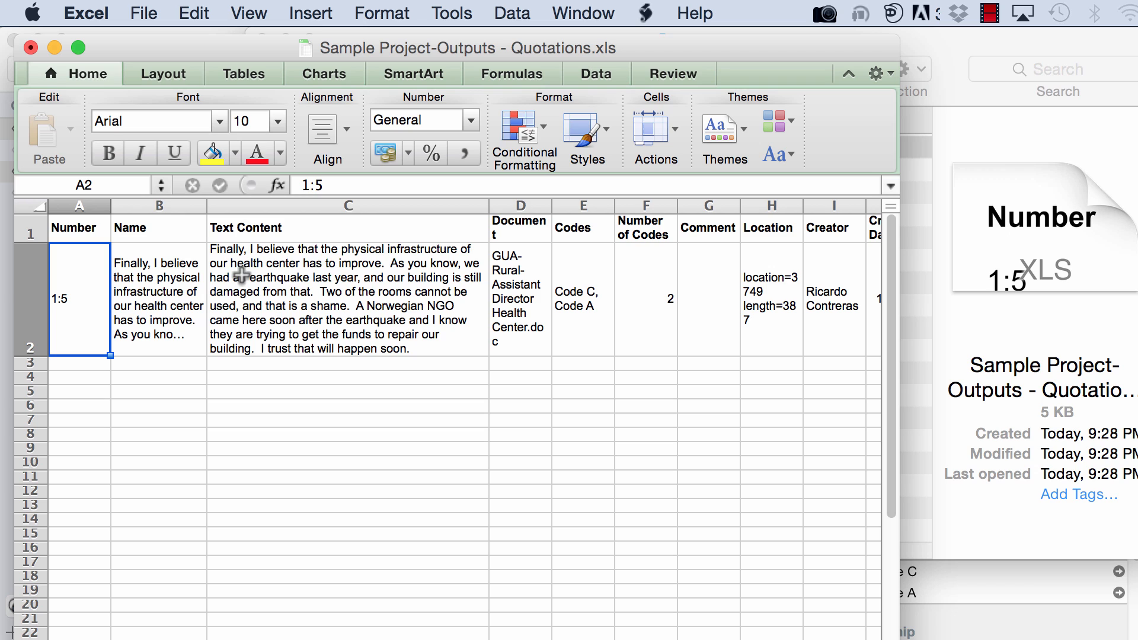
{"action": "mouse_move", "coordinate": [307, 298]}
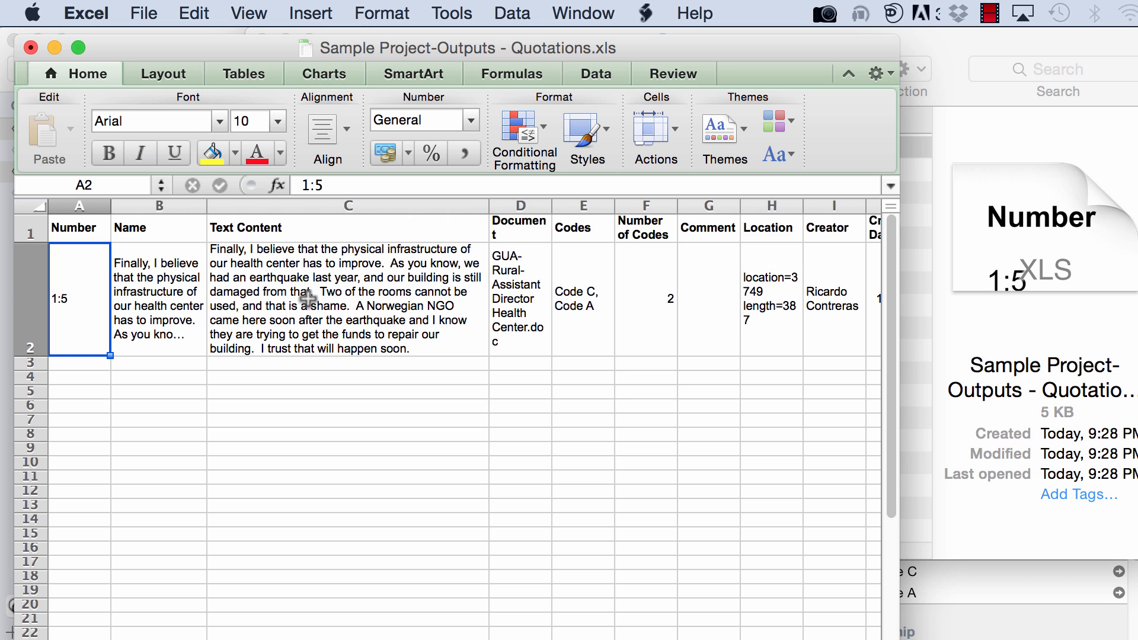
{"action": "mouse_move", "coordinate": [326, 268]}
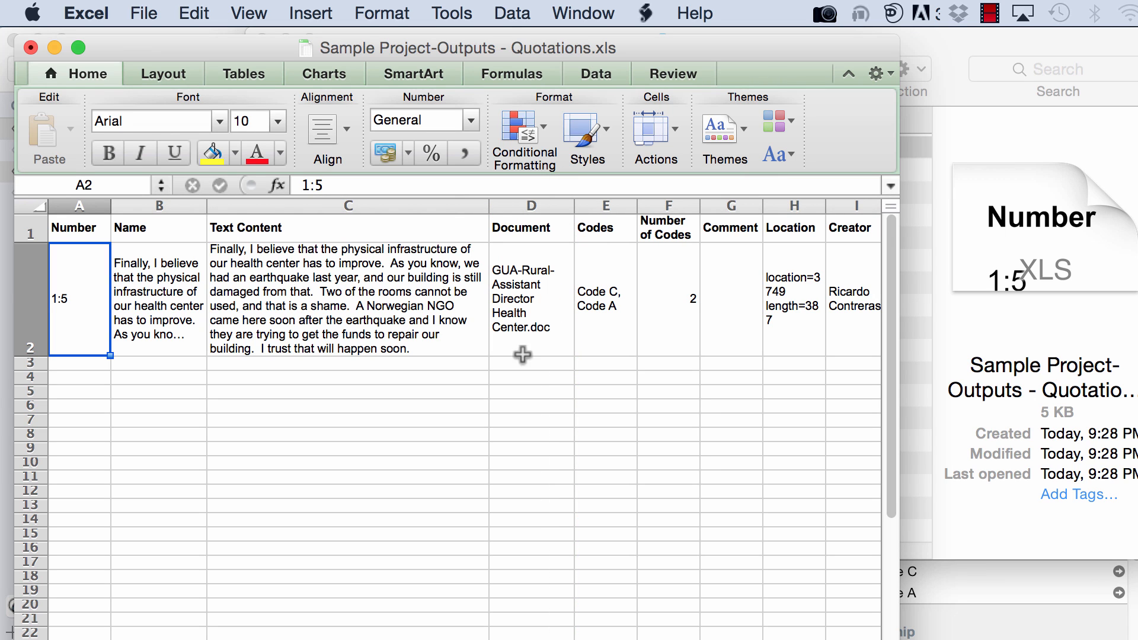
{"action": "mouse_move", "coordinate": [607, 262]}
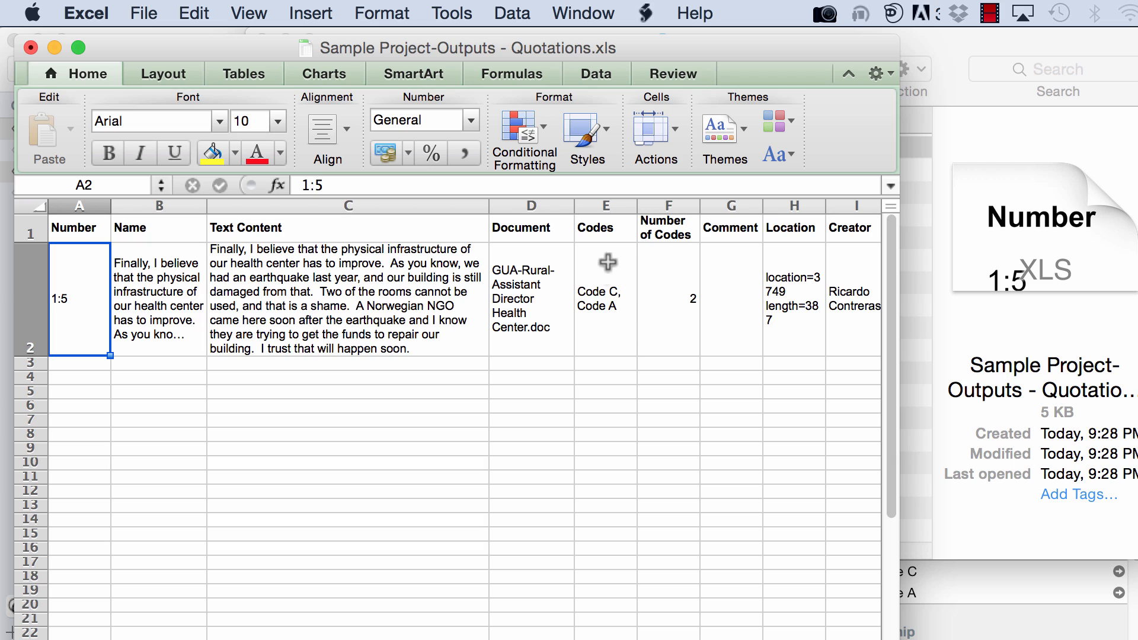
{"action": "mouse_move", "coordinate": [426, 292]}
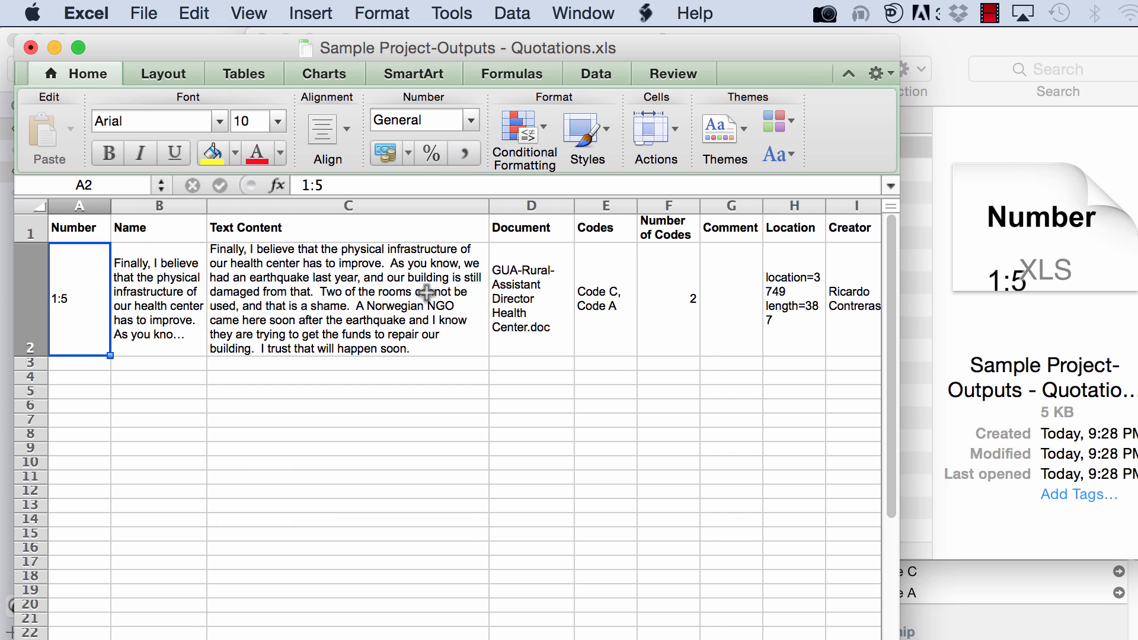
{"action": "mouse_move", "coordinate": [648, 297]}
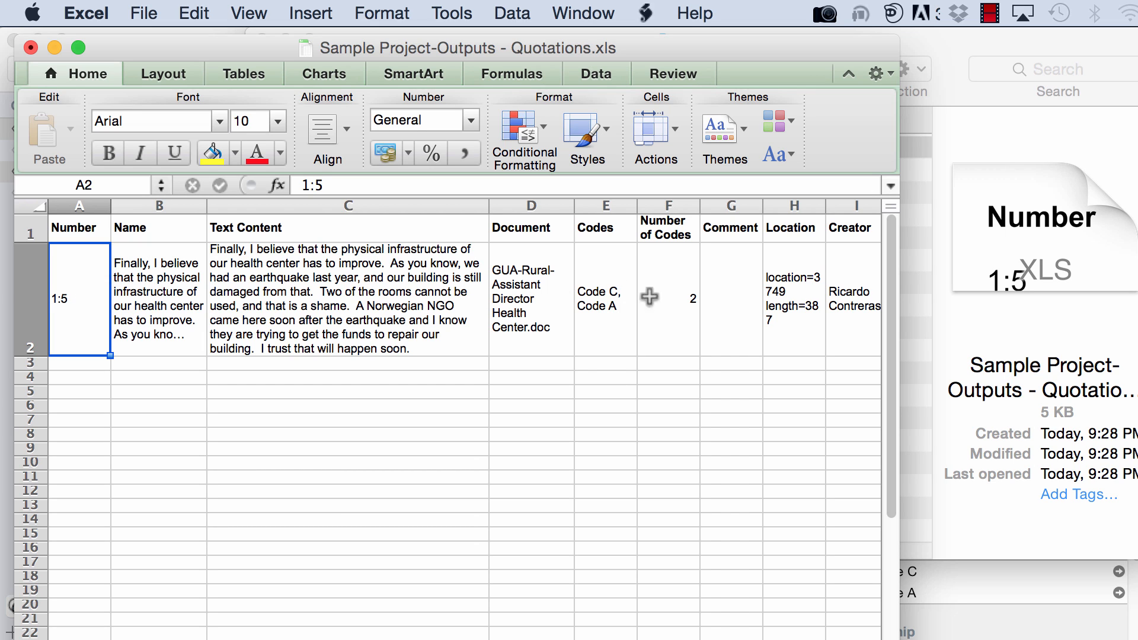
{"action": "left_click", "coordinate": [668, 297]}
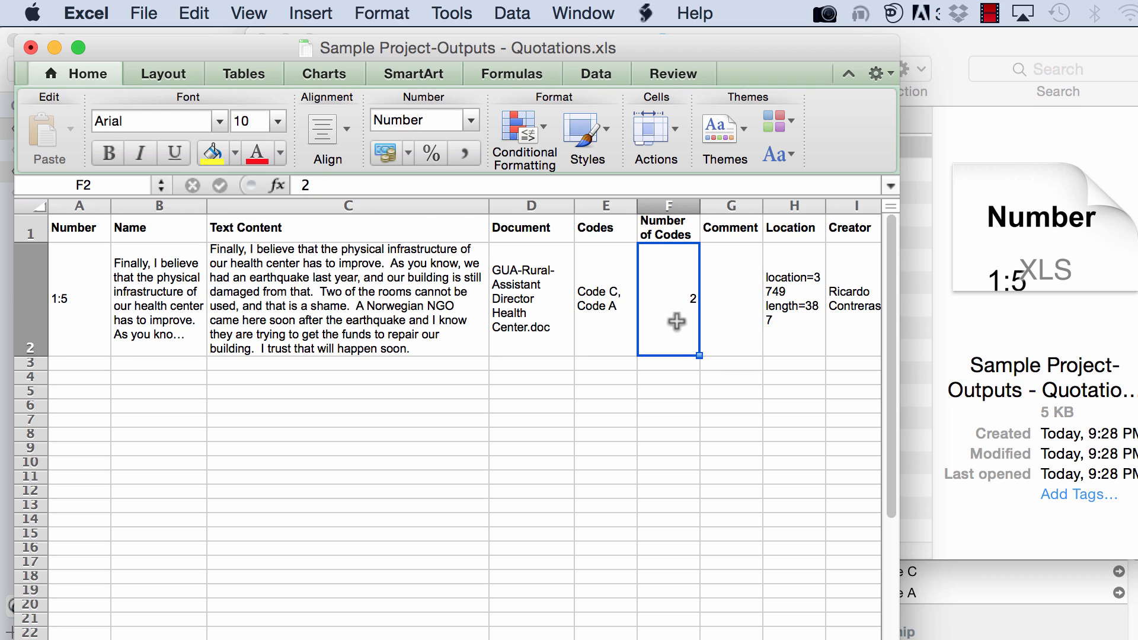
{"action": "left_click", "coordinate": [730, 301]}
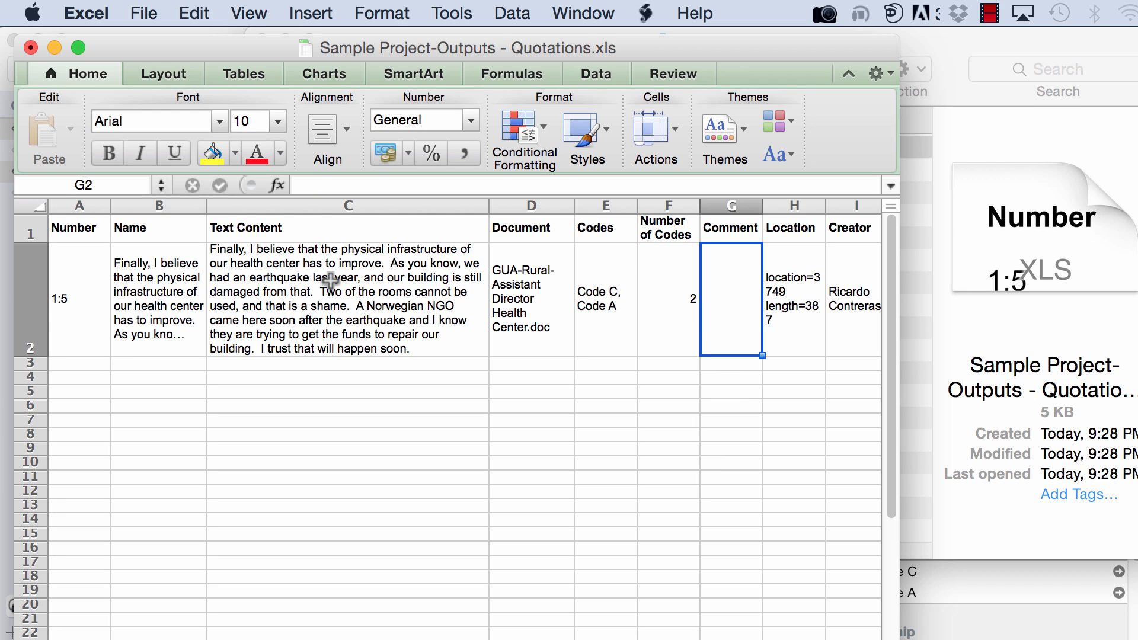
{"action": "mouse_move", "coordinate": [736, 294]}
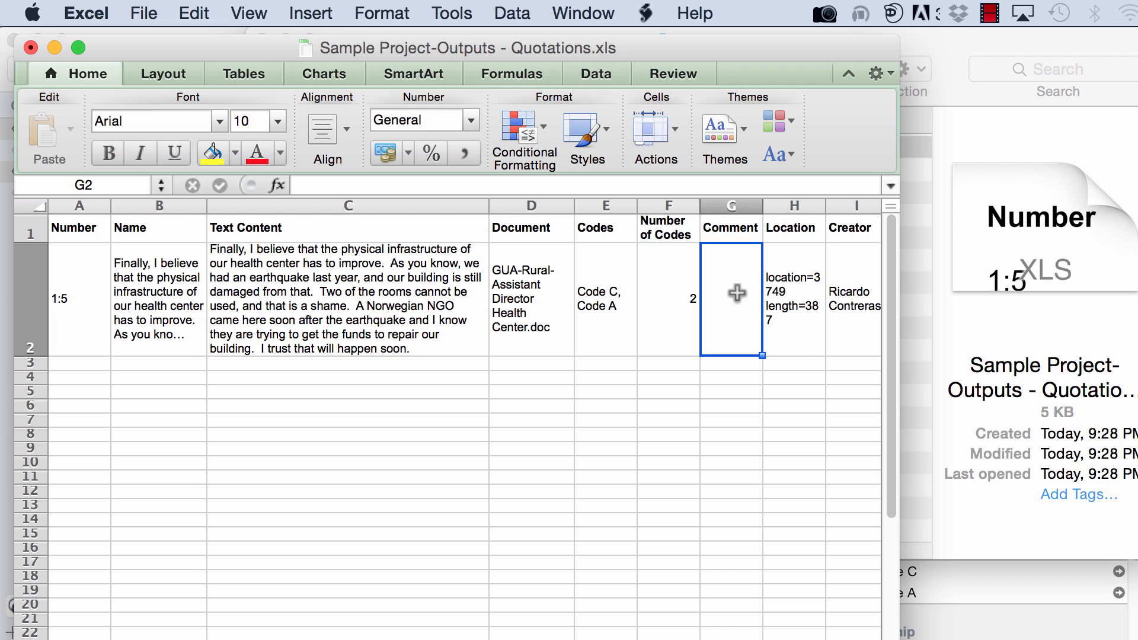
{"action": "scroll", "scroll_direction": "right", "scroll_amount": 3}
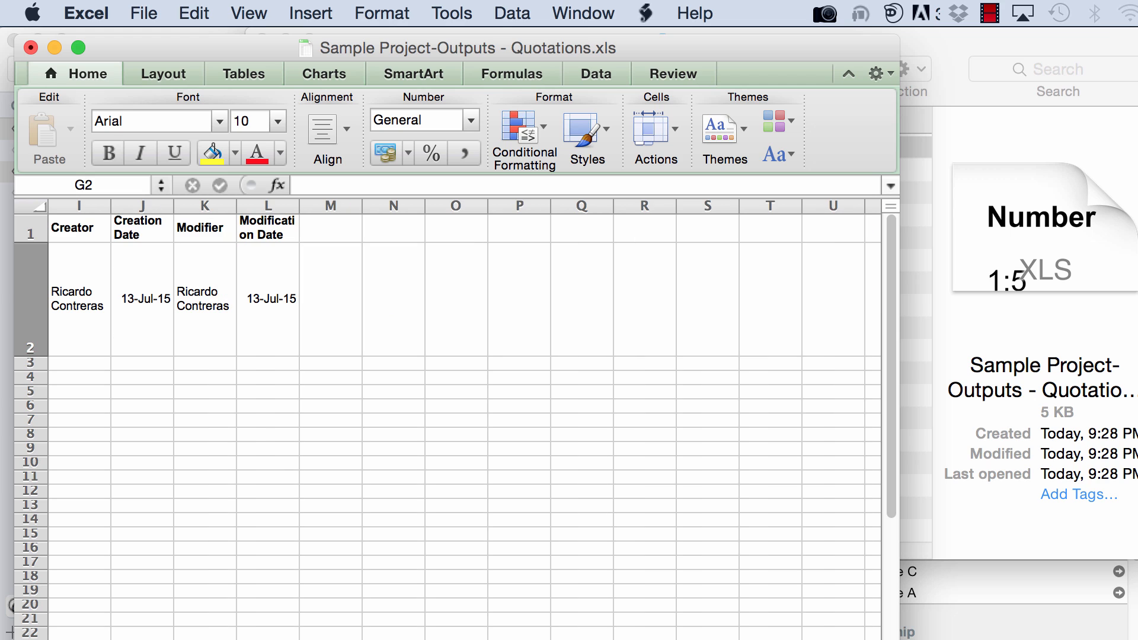
{"action": "mouse_move", "coordinate": [188, 297]}
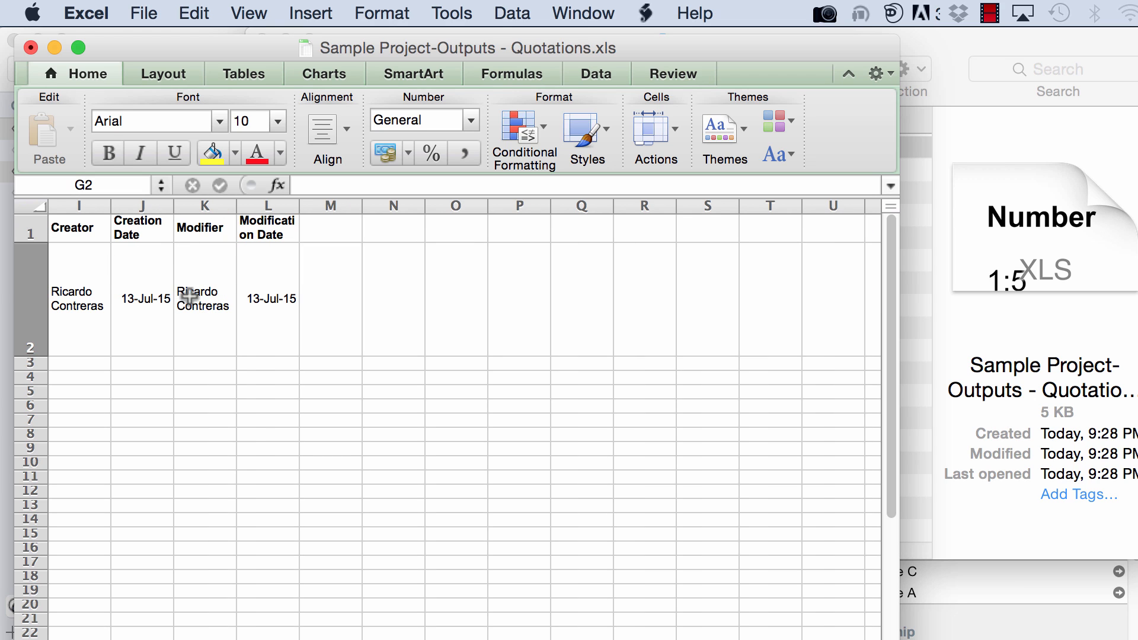
{"action": "mouse_move", "coordinate": [226, 251]}
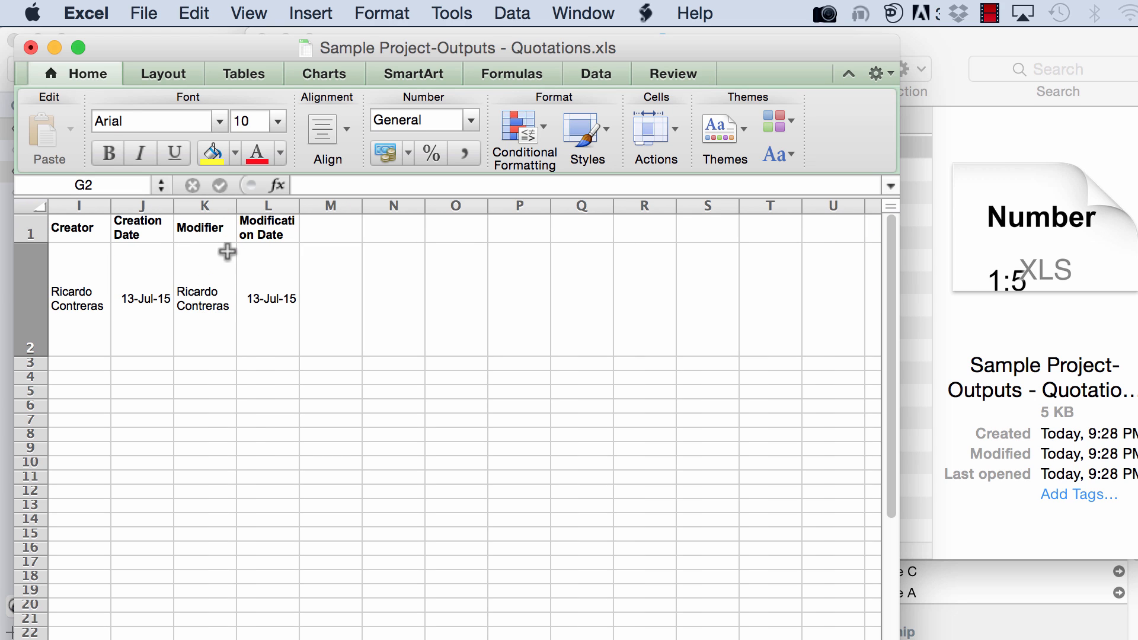
{"action": "left_click", "coordinate": [206, 298]}
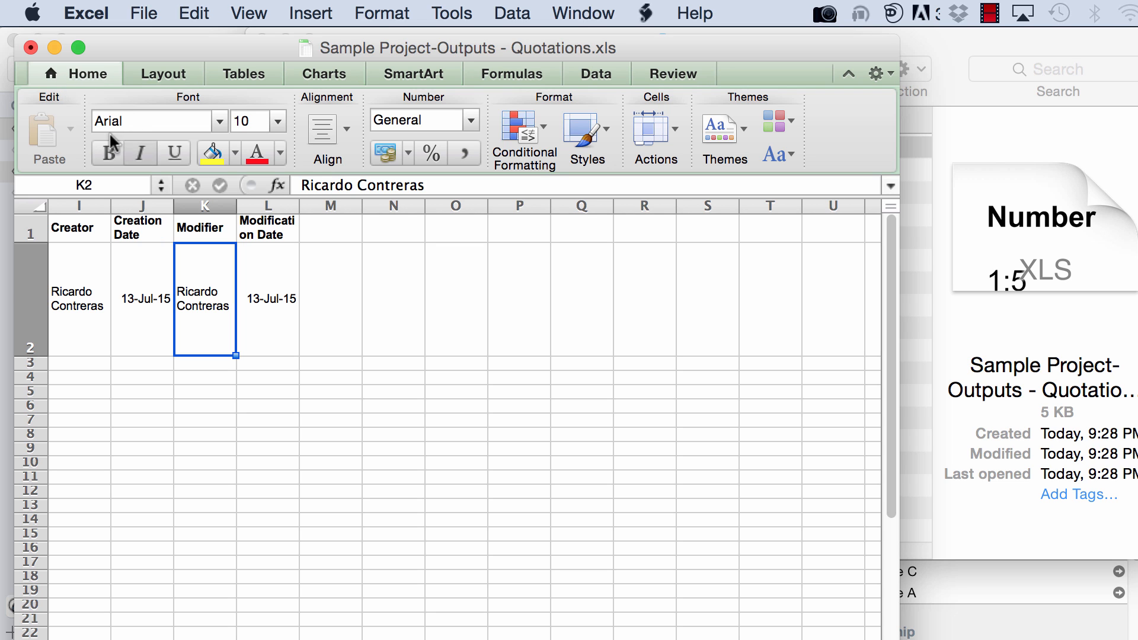
{"action": "mouse_move", "coordinate": [32, 48]}
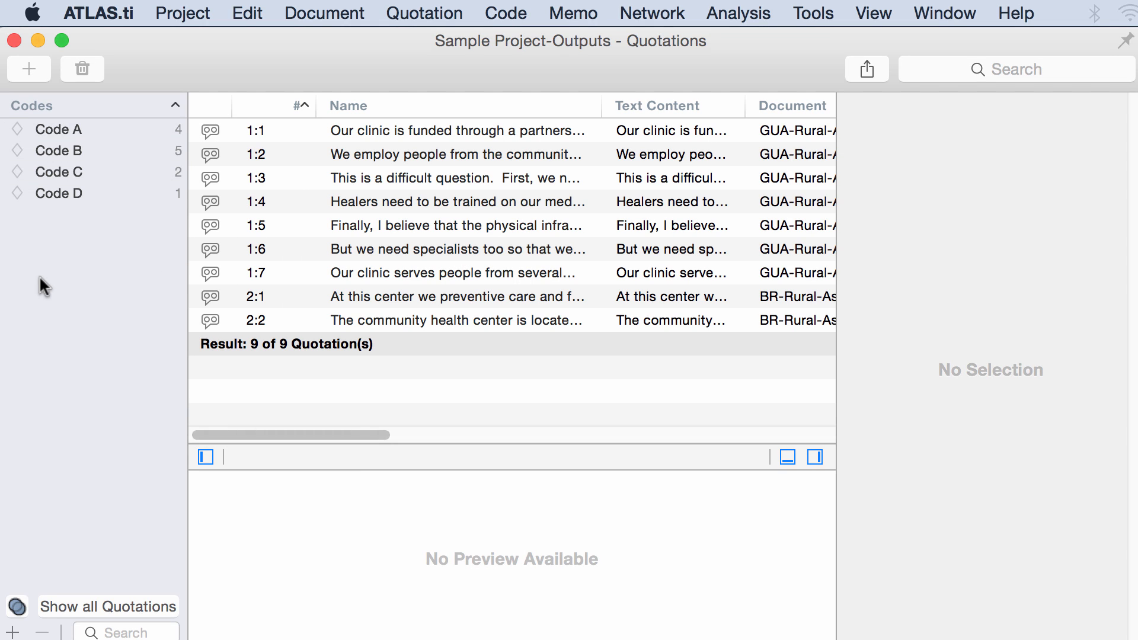
Filter by Code A or Code C, export as 'Sample Project-Outputs - All A OR C.xls' and open it
{"action": "left_click", "coordinate": [59, 130]}
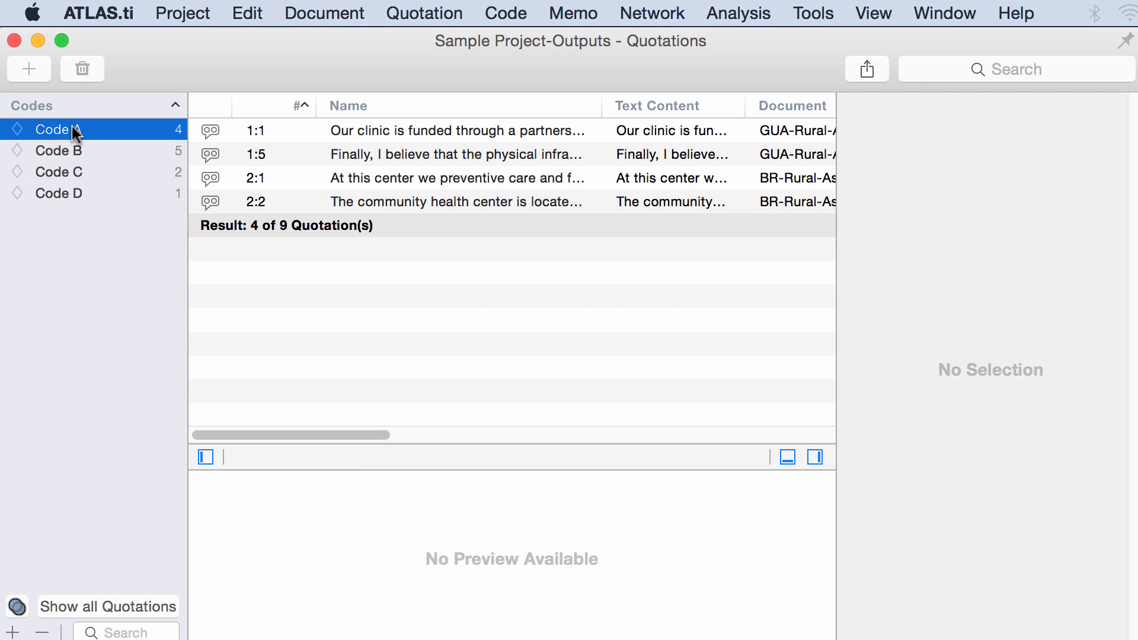
{"action": "mouse_move", "coordinate": [80, 178]}
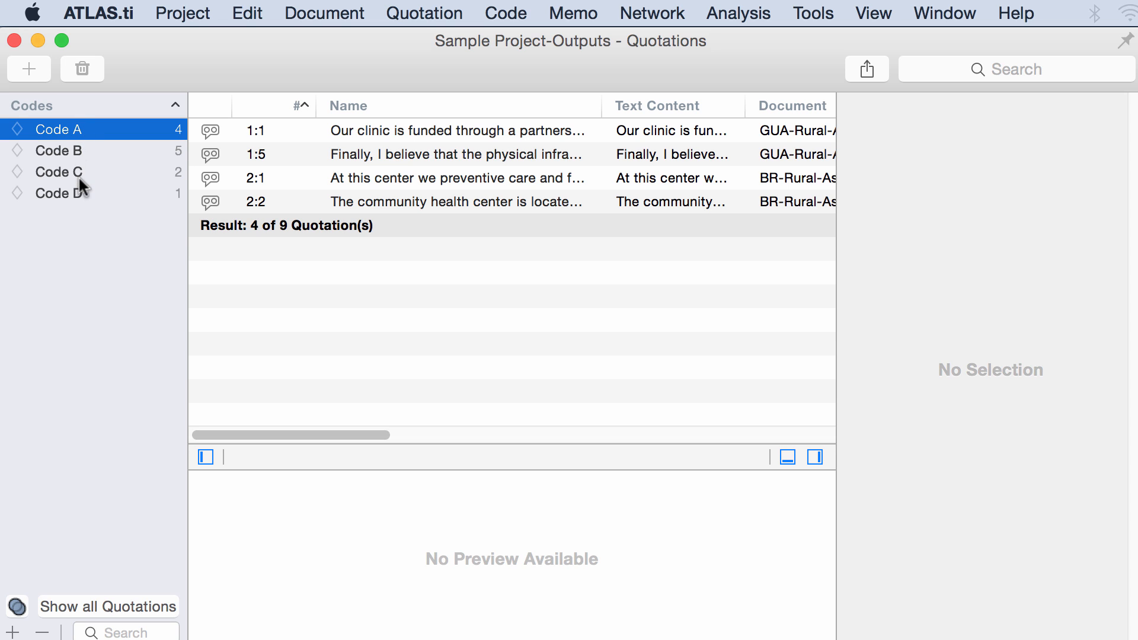
{"action": "left_click", "coordinate": [58, 171]}
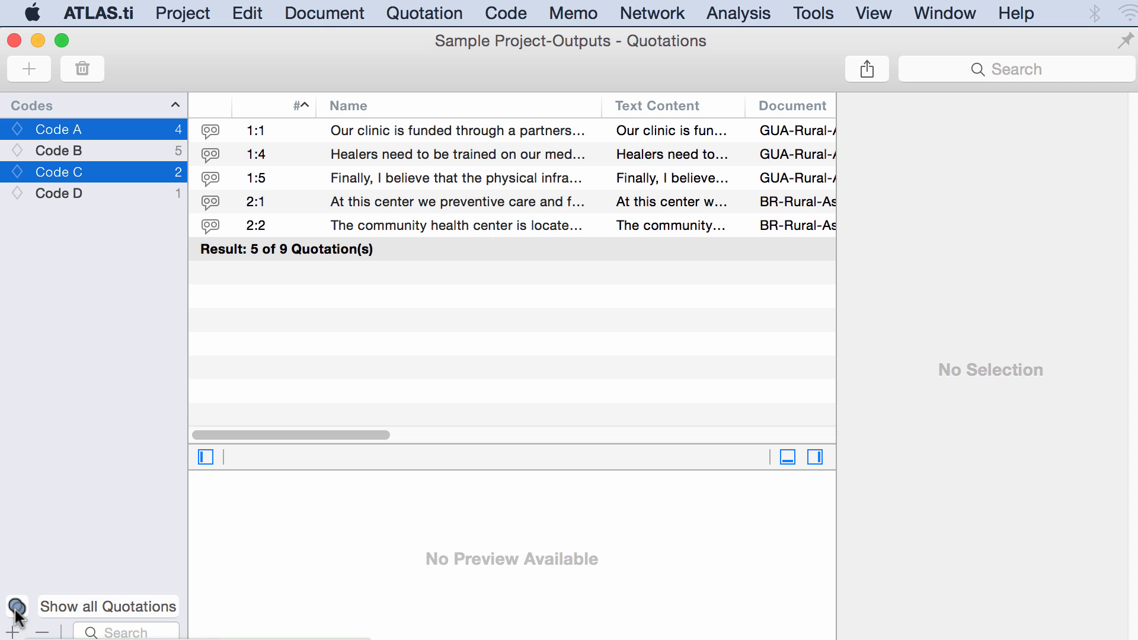
{"action": "mouse_move", "coordinate": [101, 123]}
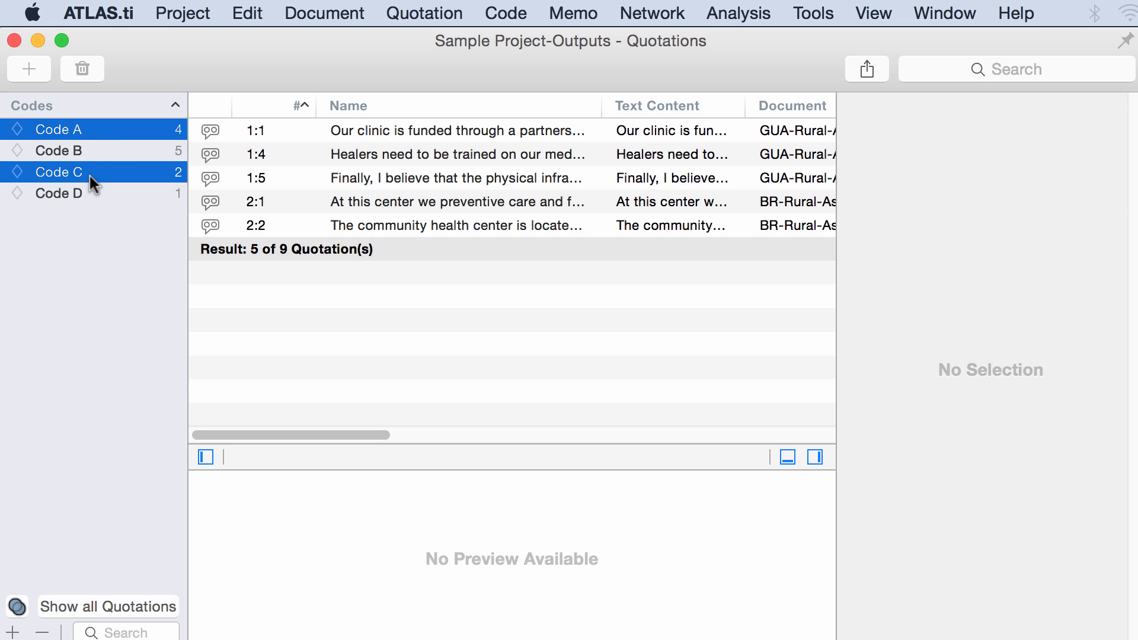
{"action": "mouse_move", "coordinate": [272, 154]}
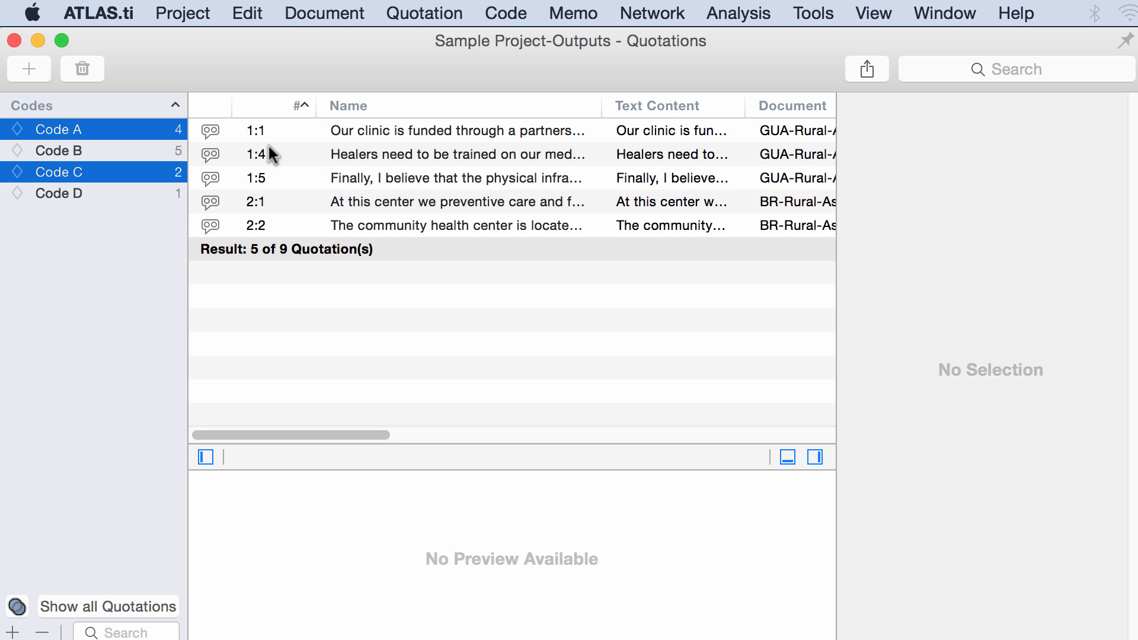
{"action": "left_click", "coordinate": [866, 68]}
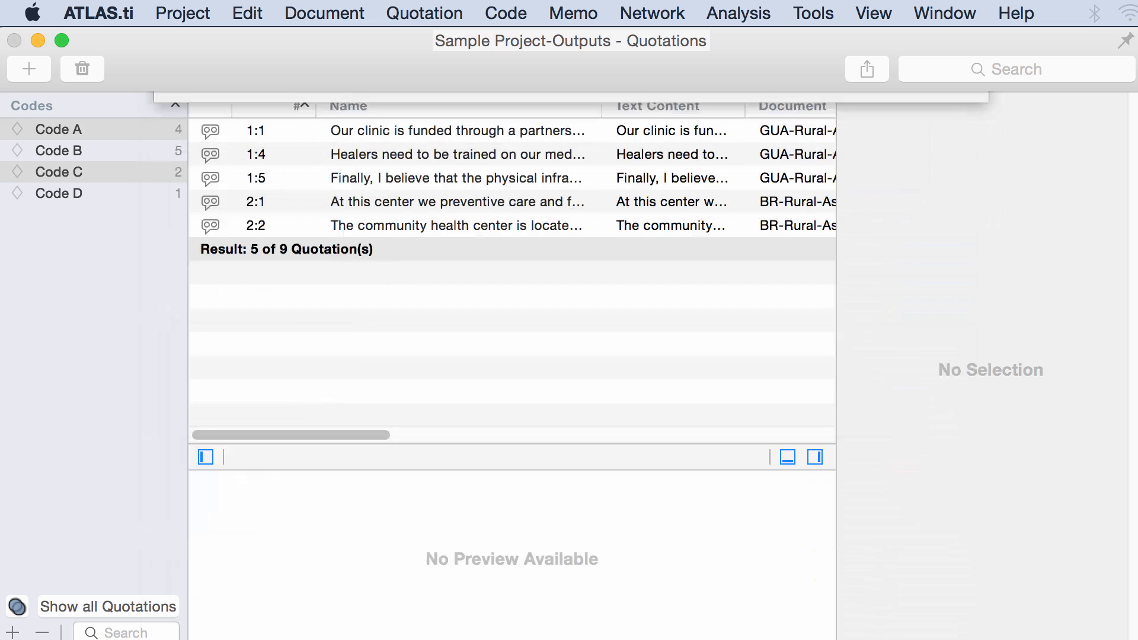
{"action": "left_click", "coordinate": [58, 171]}
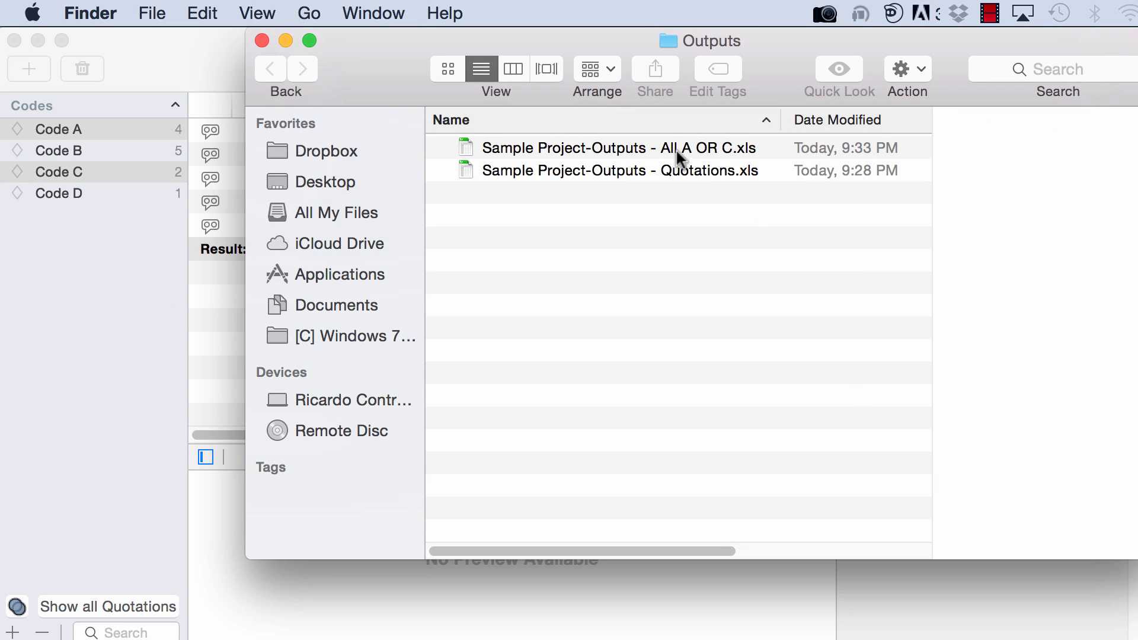
{"action": "double_click", "coordinate": [618, 148]}
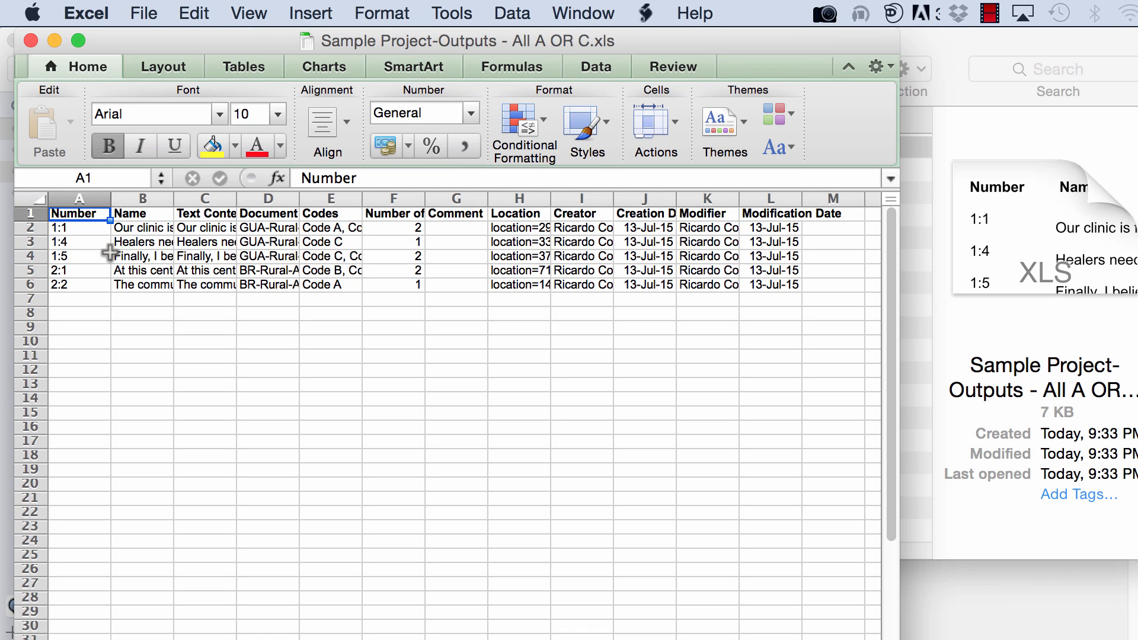
{"action": "mouse_move", "coordinate": [61, 229]}
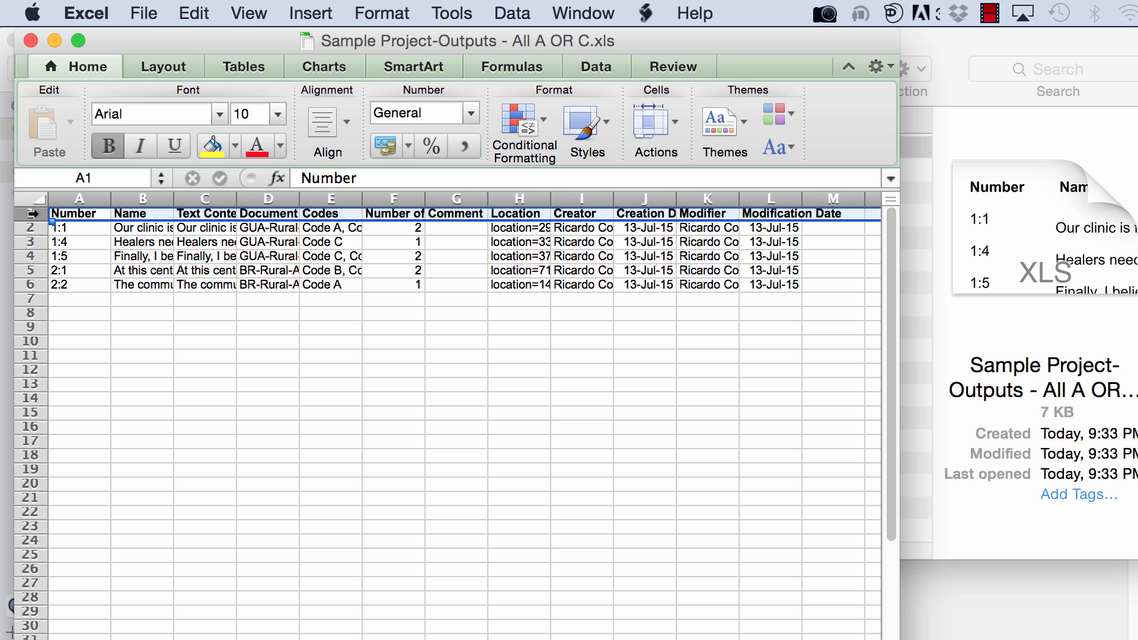
Wrap text and widen columns in the All A OR C sheet, then close it
{"action": "left_click", "coordinate": [78, 227]}
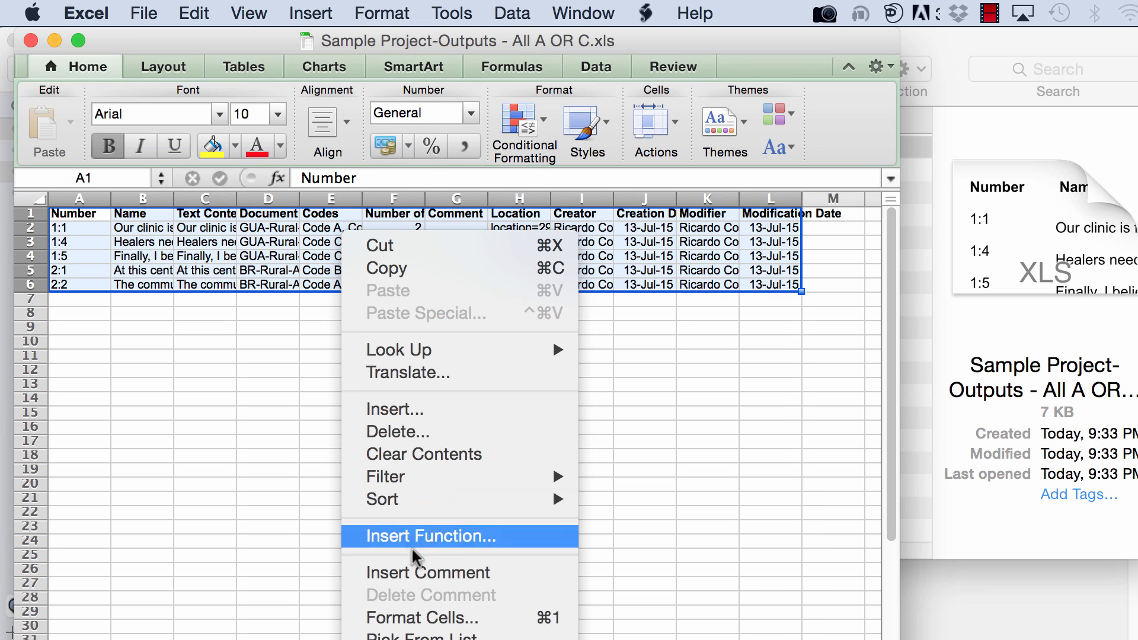
{"action": "mouse_move", "coordinate": [422, 618]}
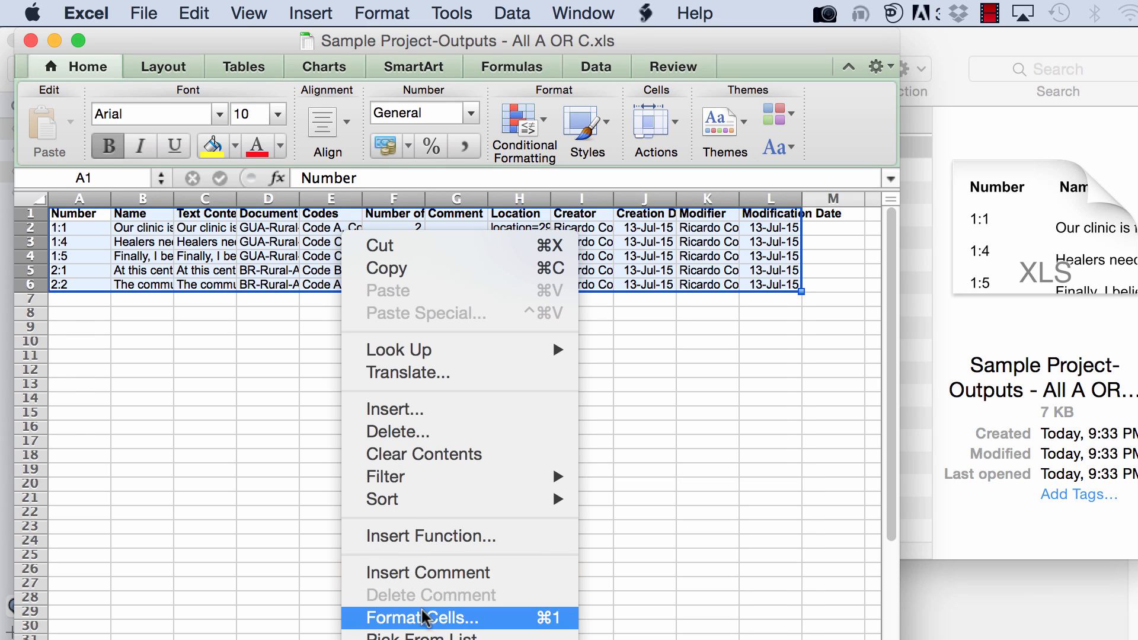
{"action": "left_click", "coordinate": [422, 618]}
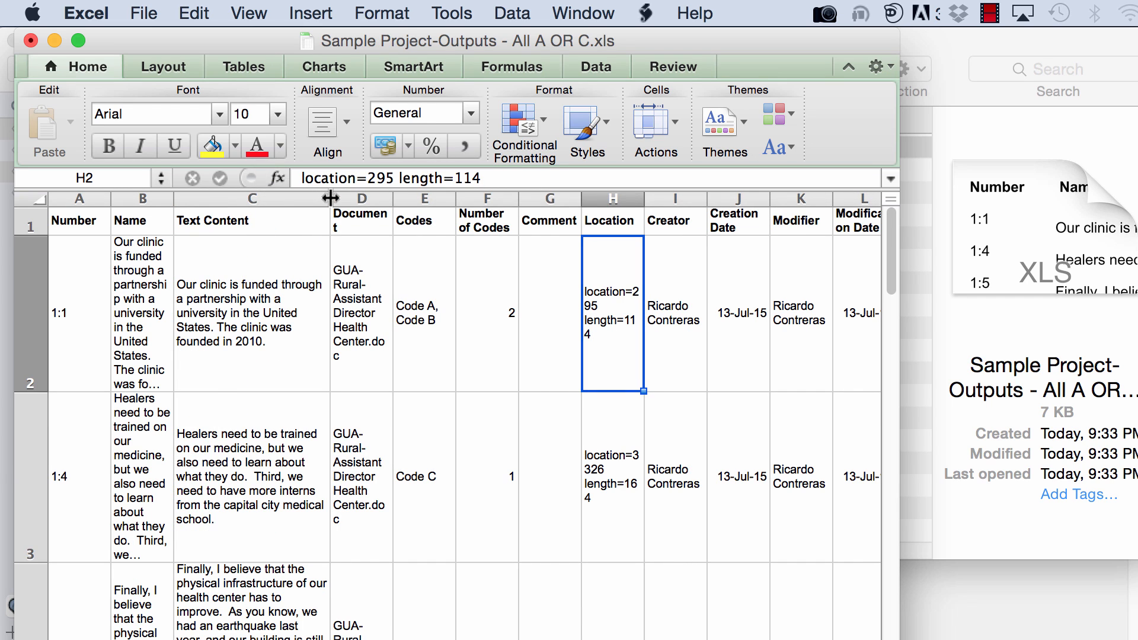
{"action": "mouse_move", "coordinate": [259, 48]}
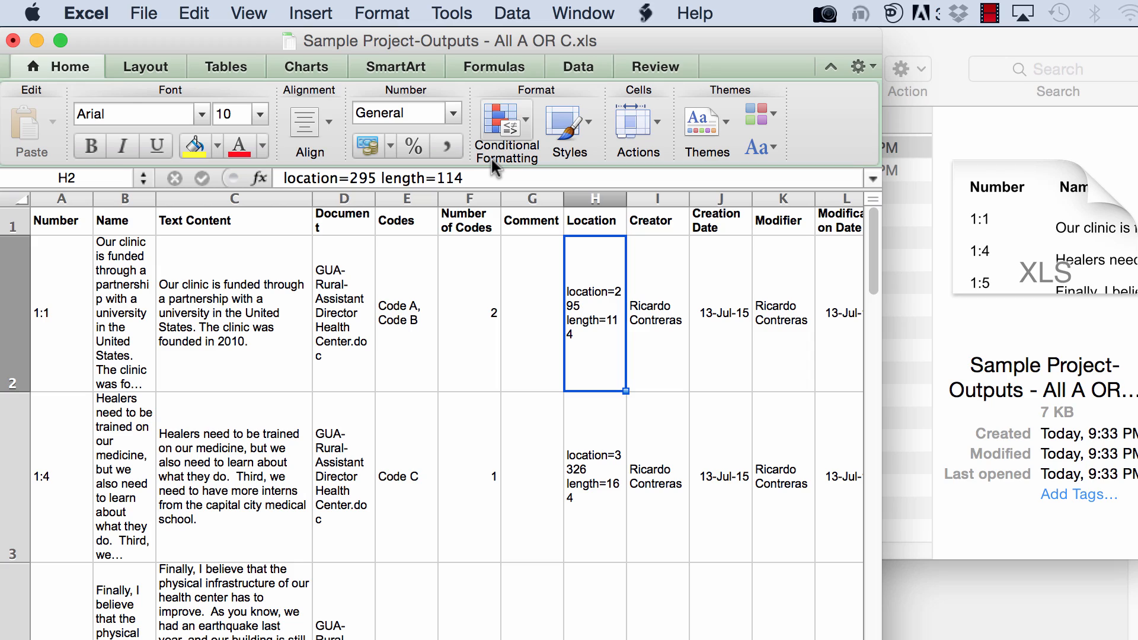
{"action": "left_click", "coordinate": [12, 41]}
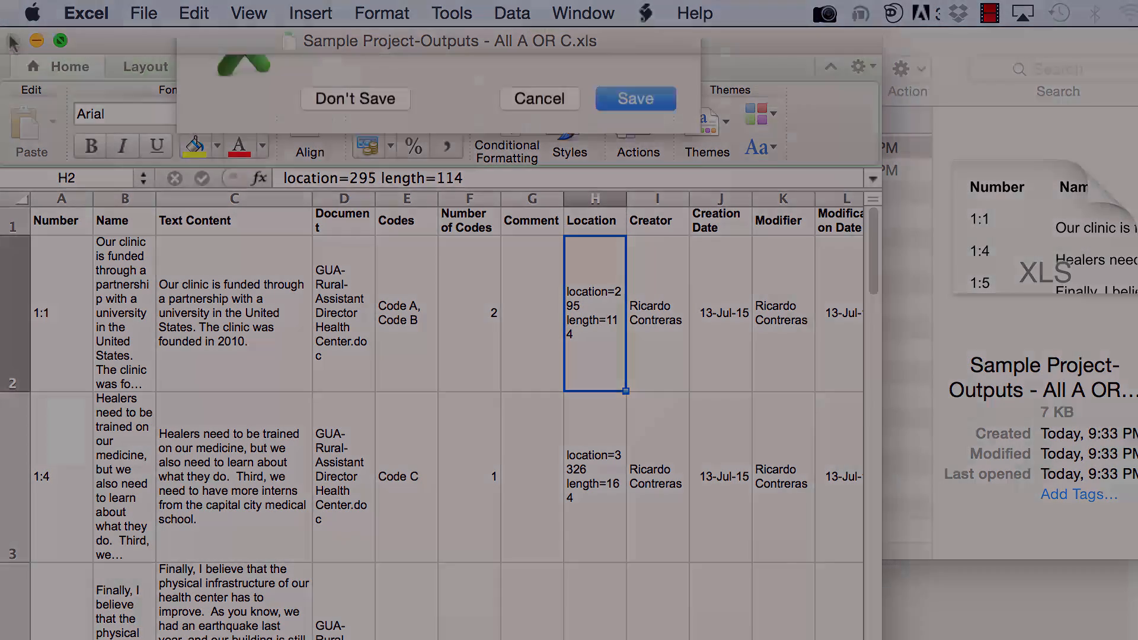